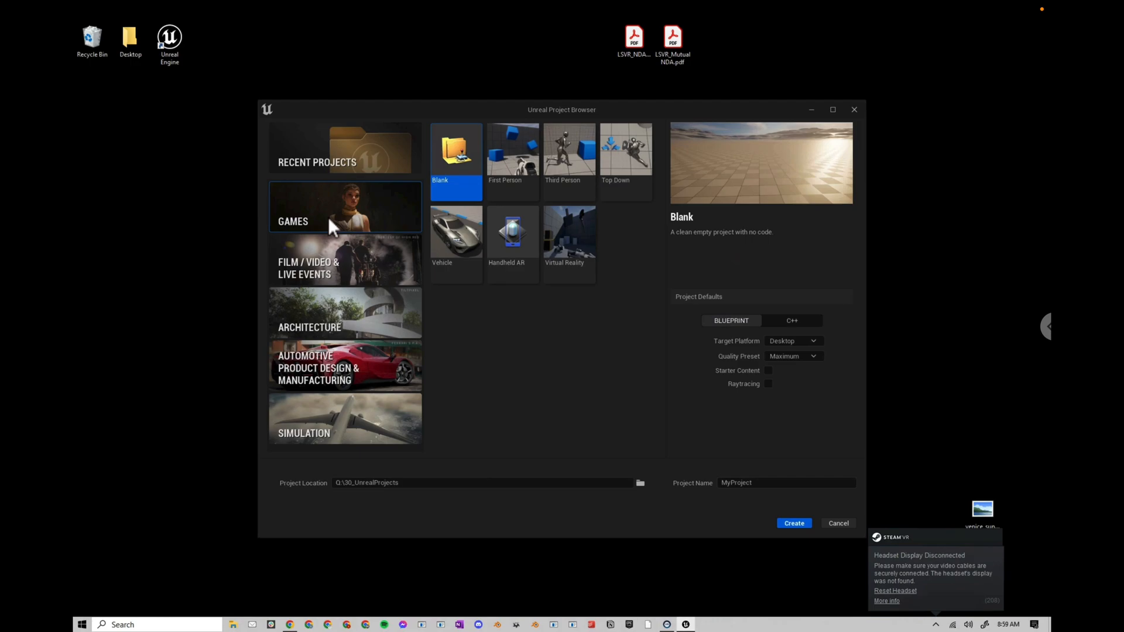
{"action": "mouse_move", "coordinate": [452, 336]}
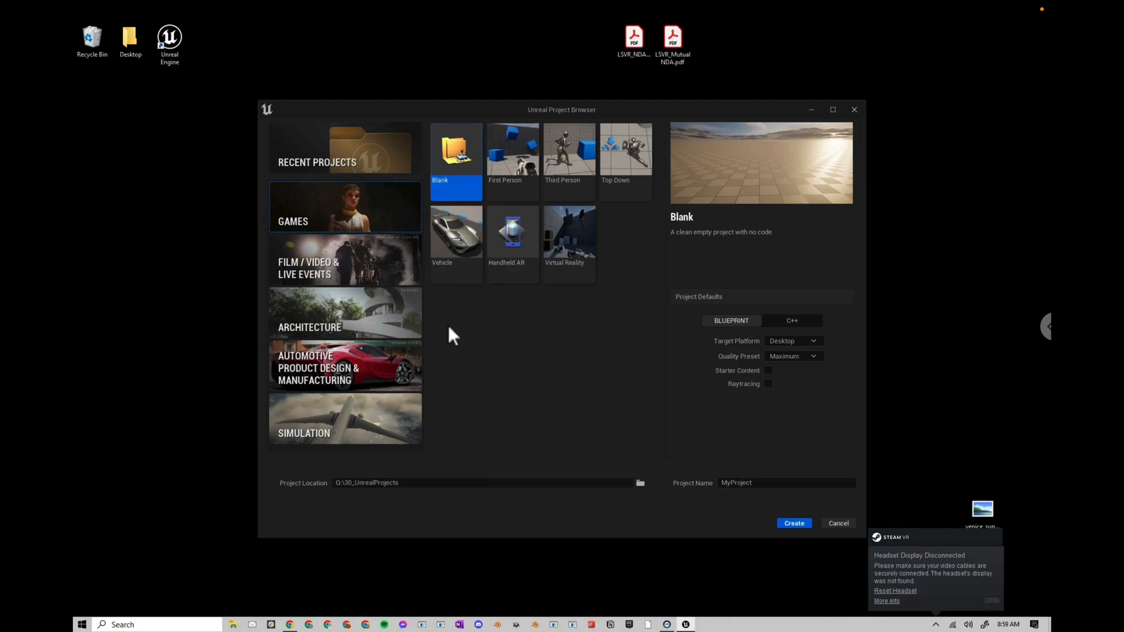
- Create a Virtual Production project from the Film / Video & Live Events templates with Raytracing enabled
{"action": "left_click", "coordinate": [344, 260]}
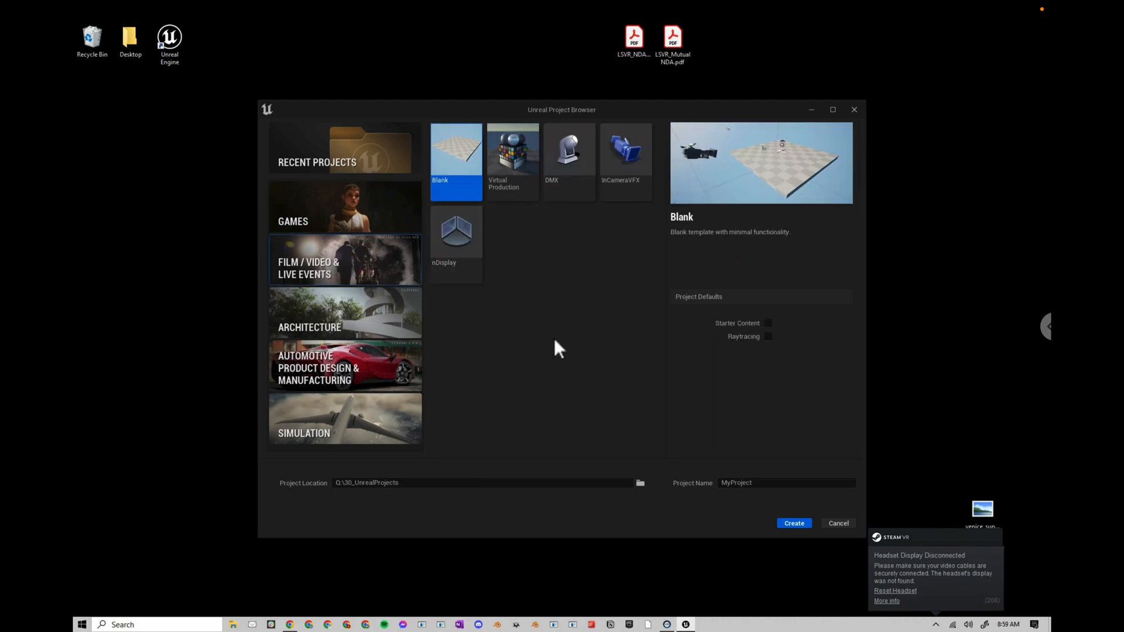
{"action": "left_click", "coordinate": [512, 151]}
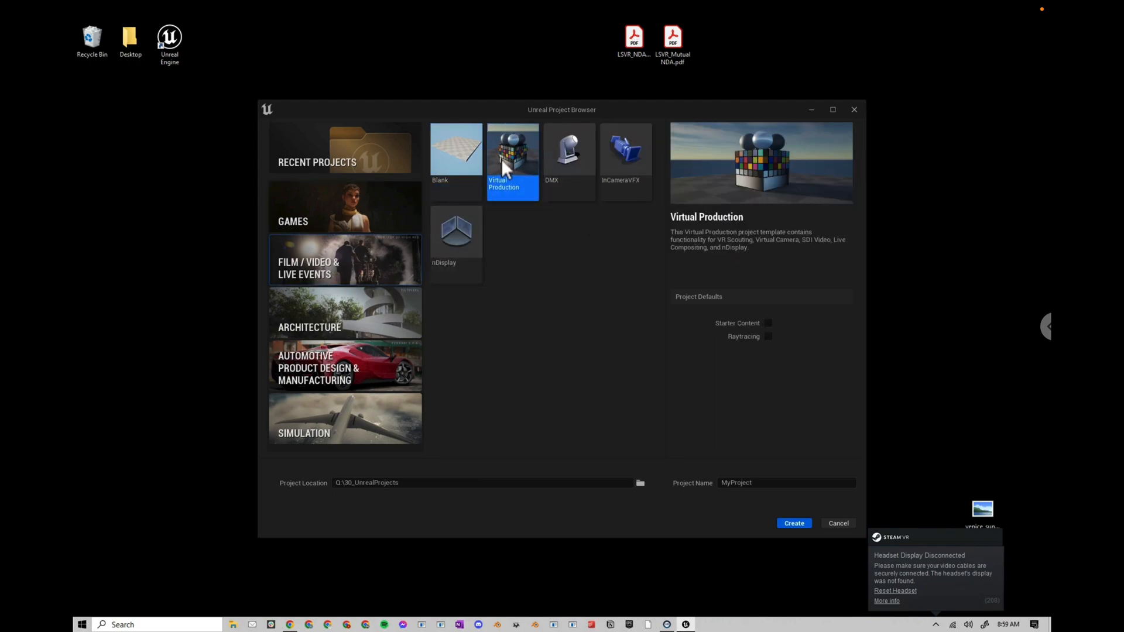
{"action": "left_click", "coordinate": [768, 336]}
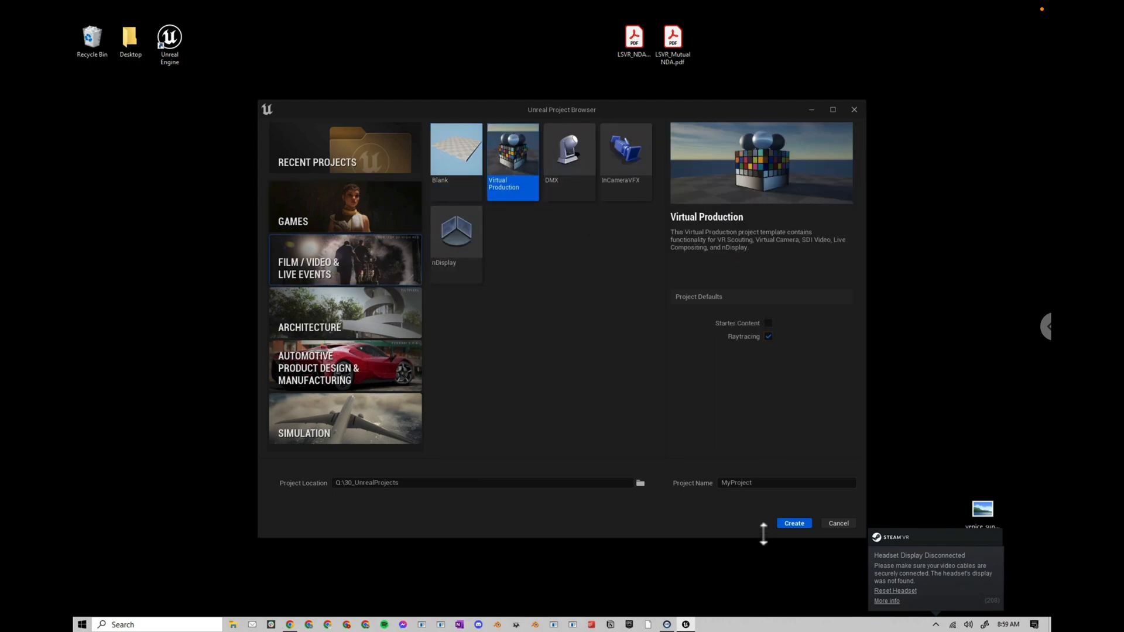
{"action": "left_click", "coordinate": [793, 522]}
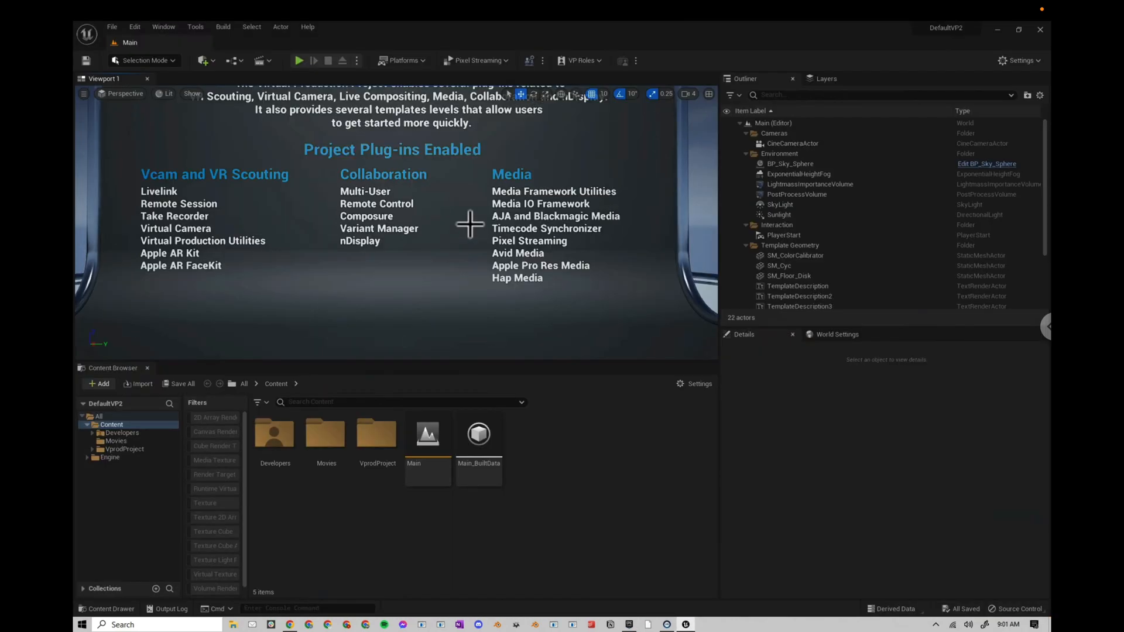
- Bring up the Plugins settings window from the Edit menu
{"action": "left_click", "coordinate": [134, 27]}
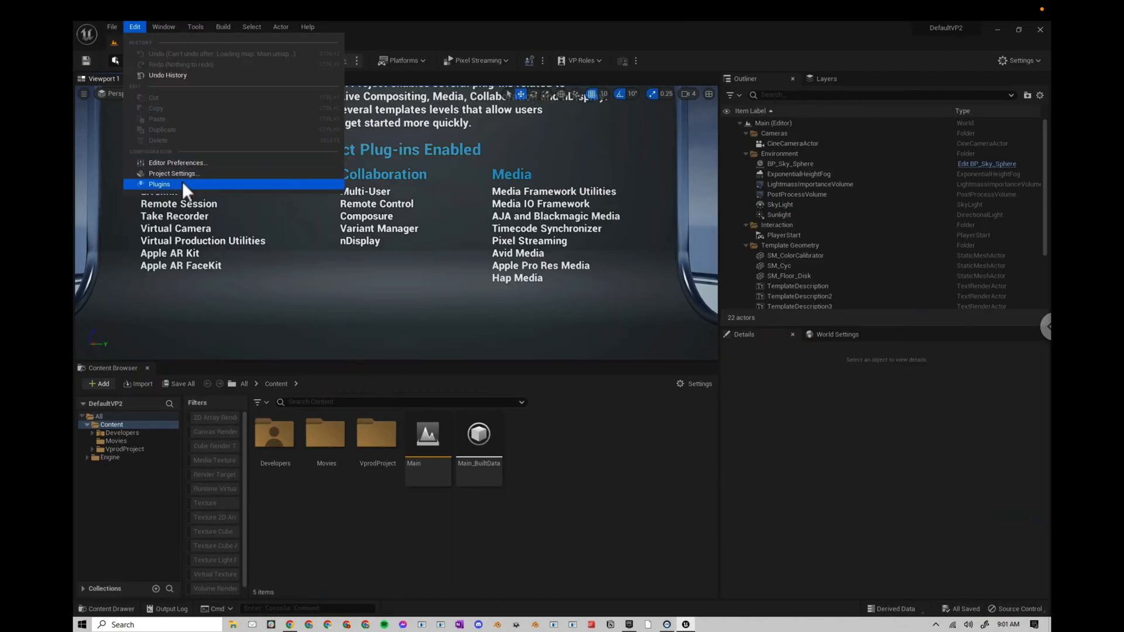
{"action": "left_click", "coordinate": [159, 184]}
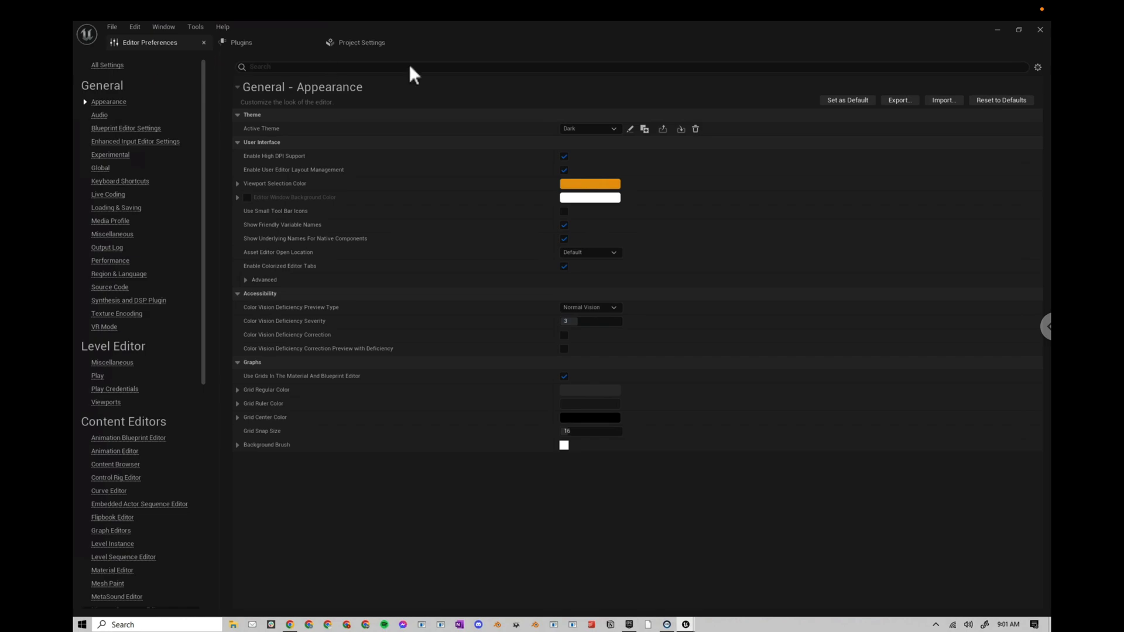
- Confirm HDRI Backdrop is on and enable the Off World Live Livestreaming Toolkit plugin
{"action": "left_click", "coordinate": [241, 42]}
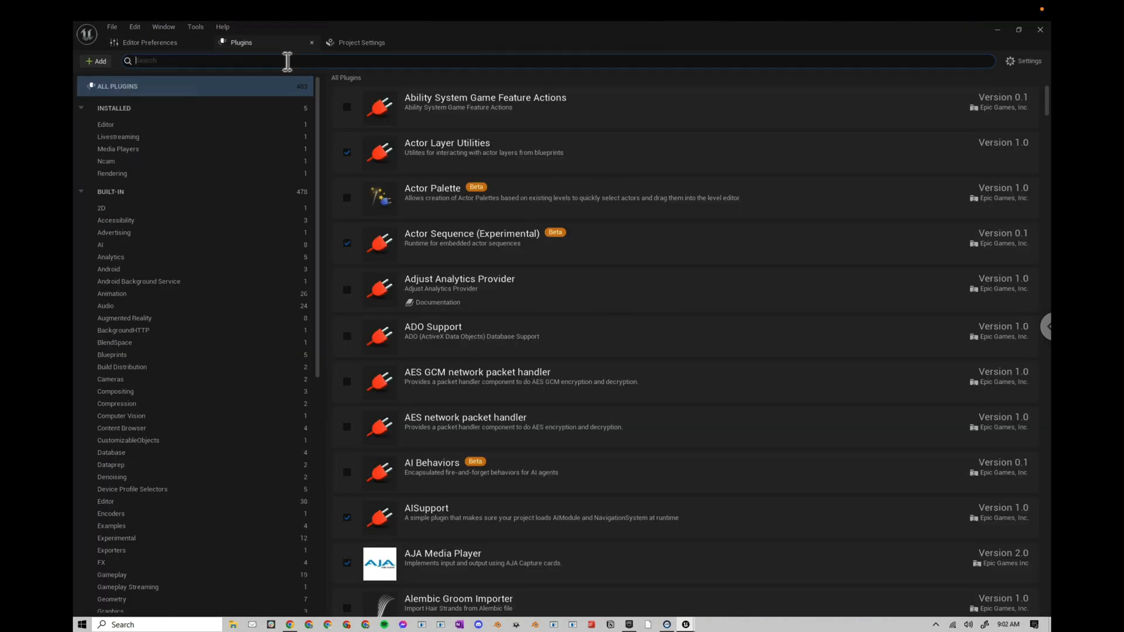
{"action": "type", "text": "N"}
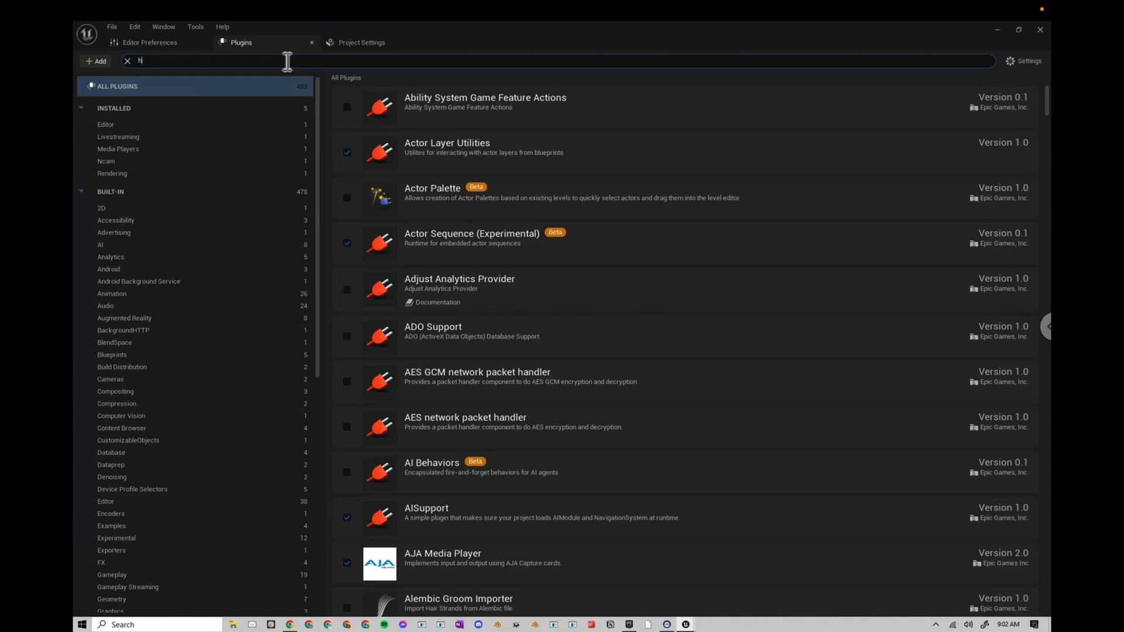
{"action": "type", "text": "dri"}
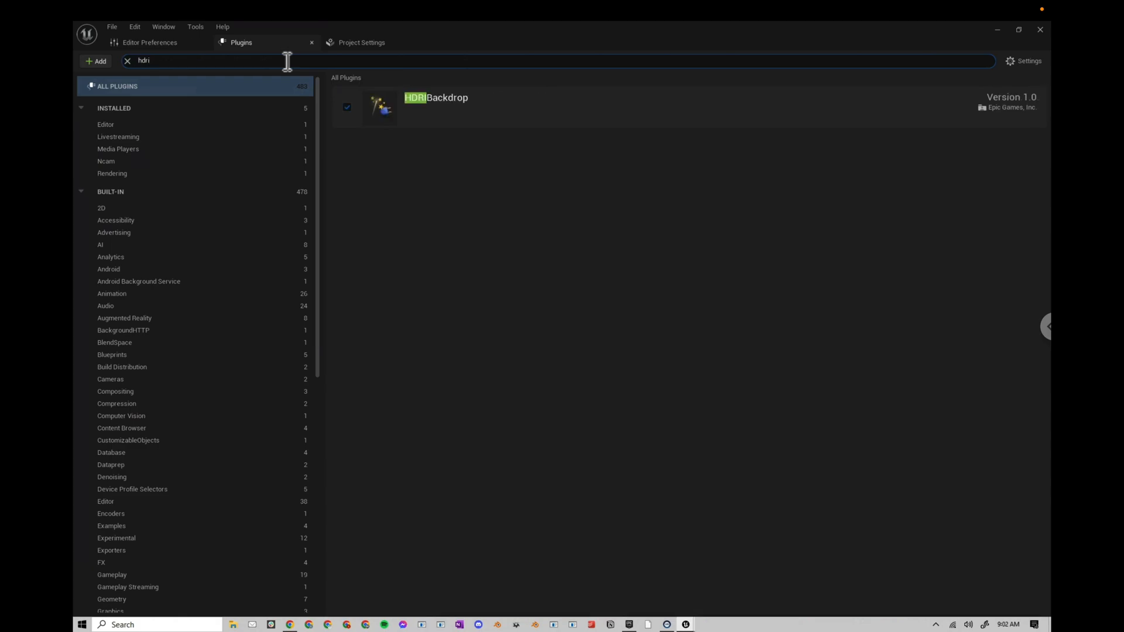
{"action": "left_click", "coordinate": [126, 60]}
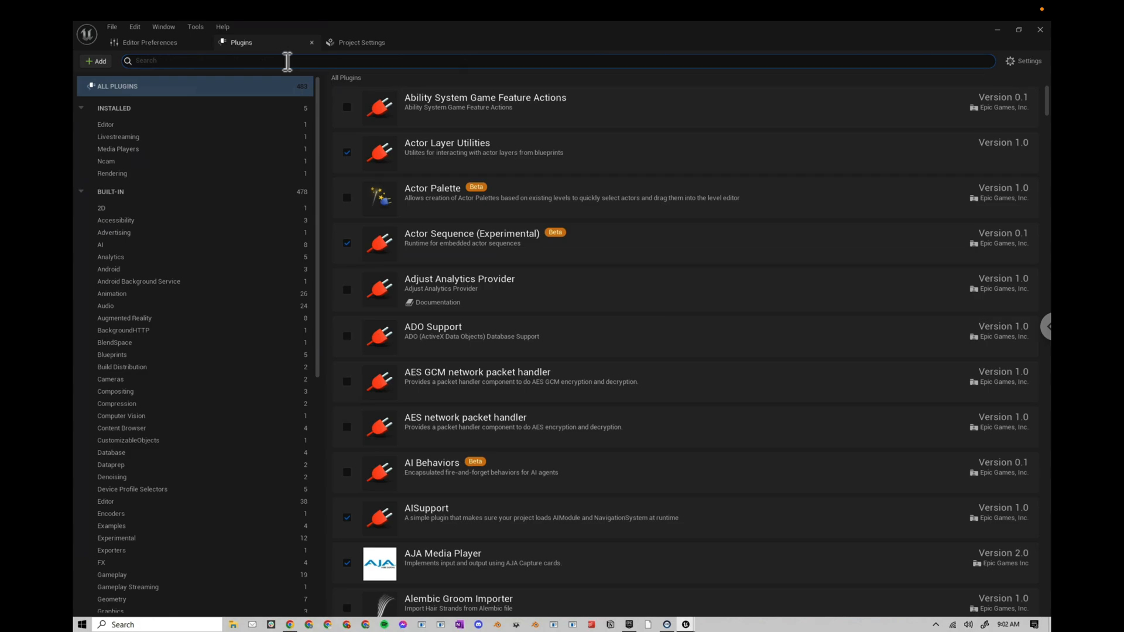
{"action": "type", "text": "off"}
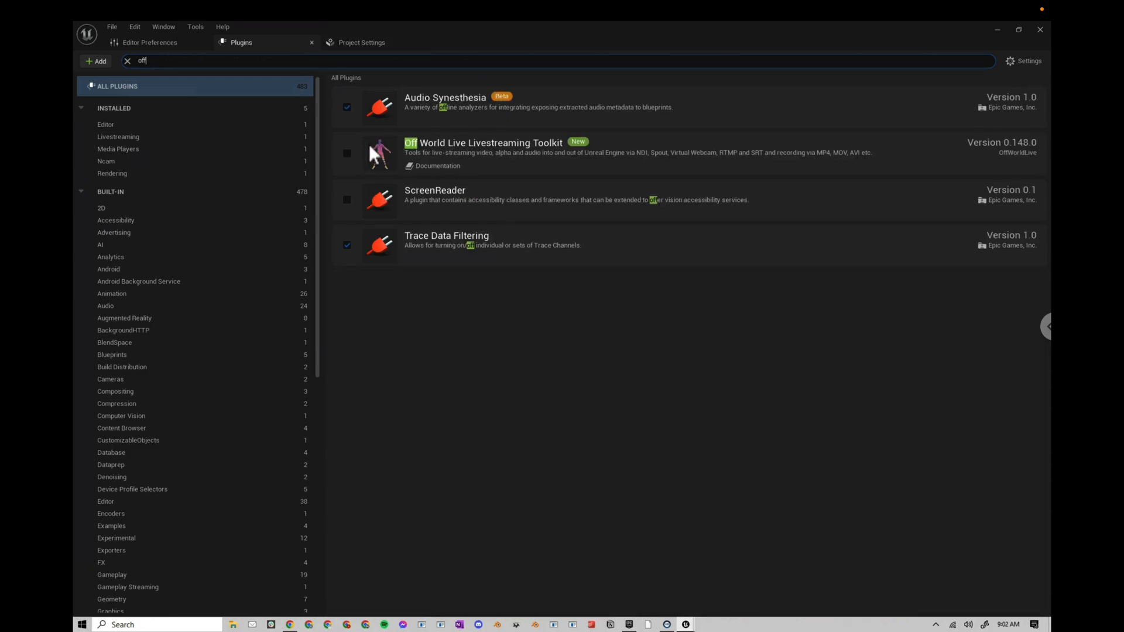
{"action": "left_click", "coordinate": [347, 152]}
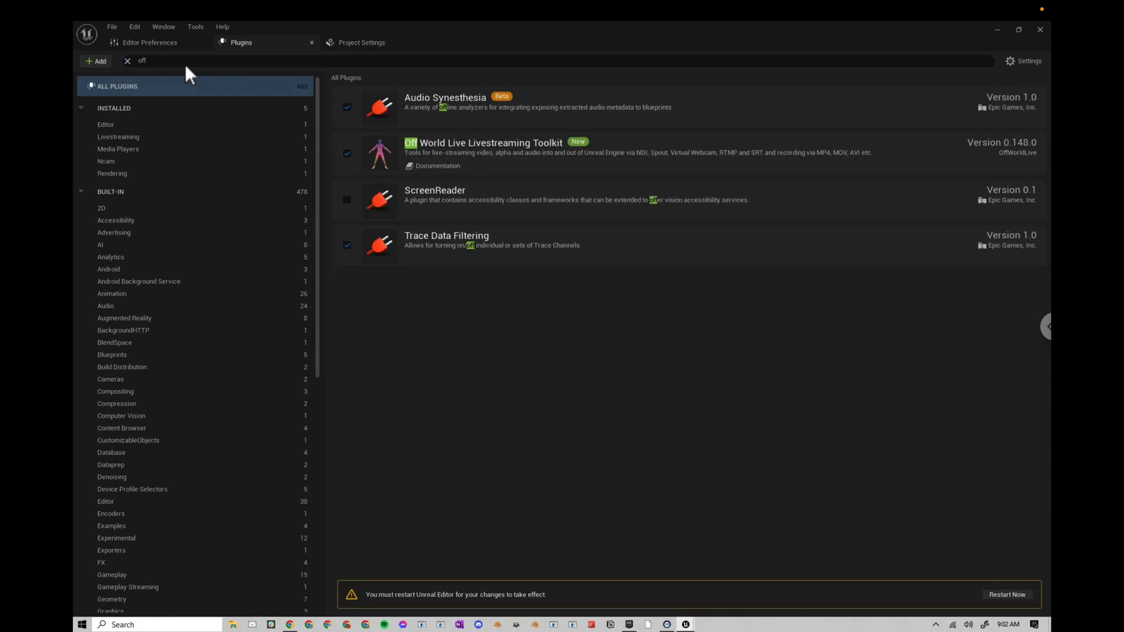
- Enable the Substance in UE5 plugin and return to Editor Preferences
{"action": "left_click", "coordinate": [126, 61]}
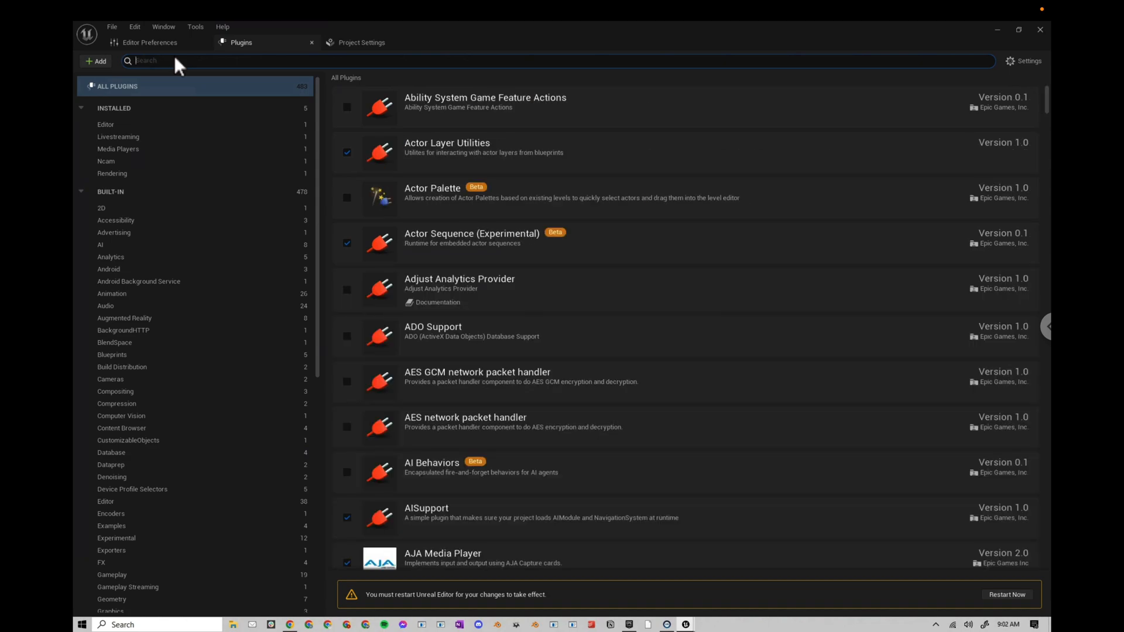
{"action": "type", "text": "subst"}
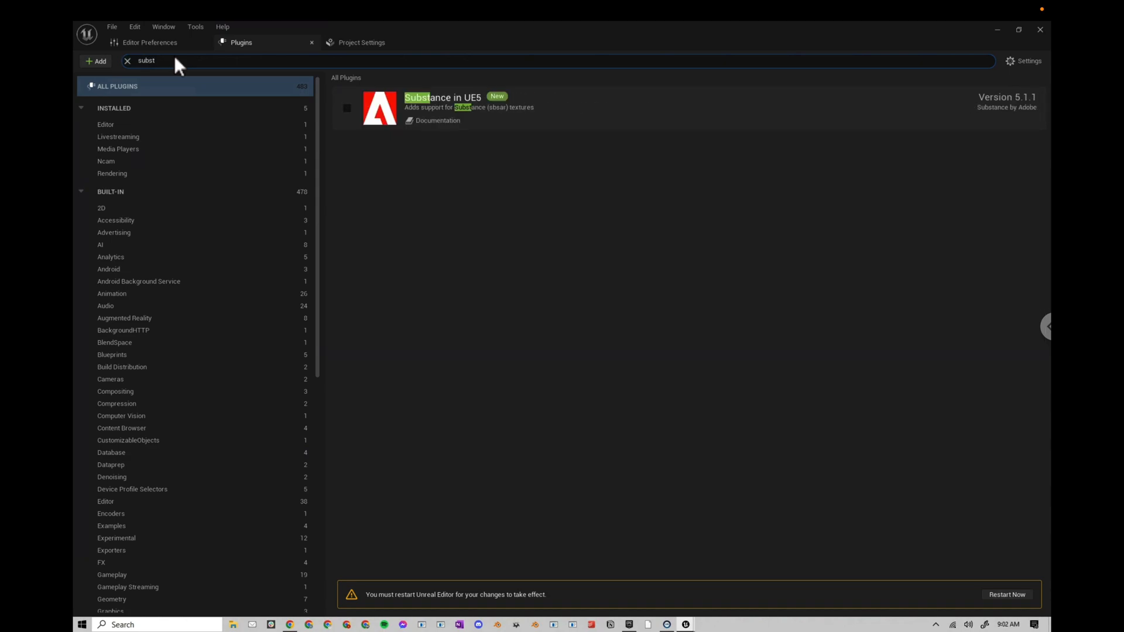
{"action": "left_click", "coordinate": [346, 107]}
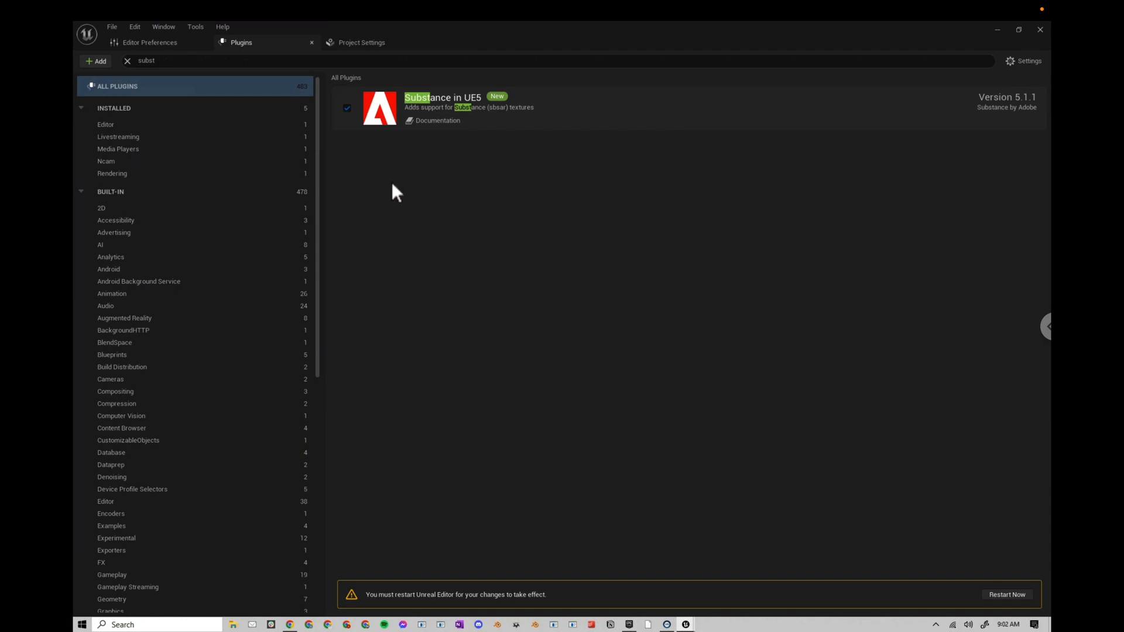
{"action": "left_click", "coordinate": [127, 59]}
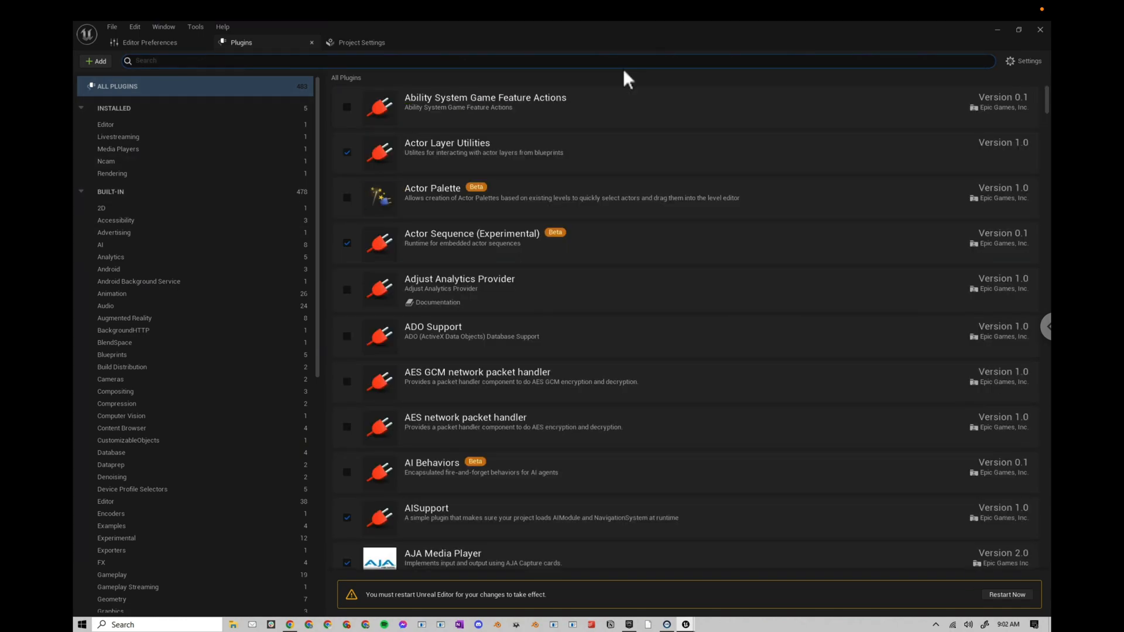
{"action": "mouse_move", "coordinate": [389, 600]}
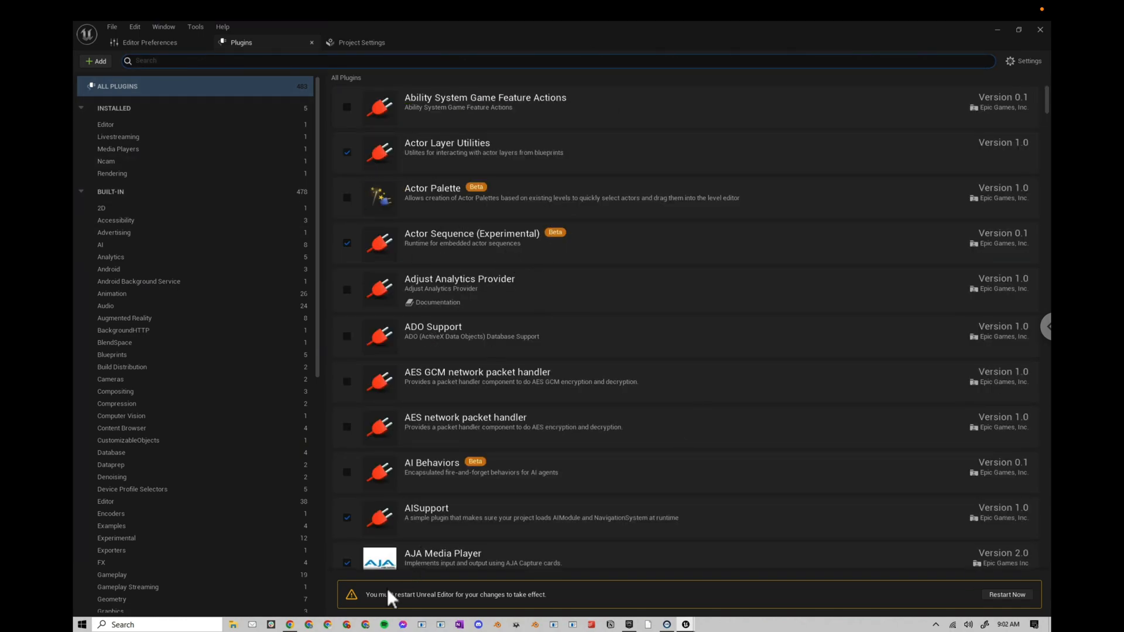
{"action": "left_click", "coordinate": [148, 42]}
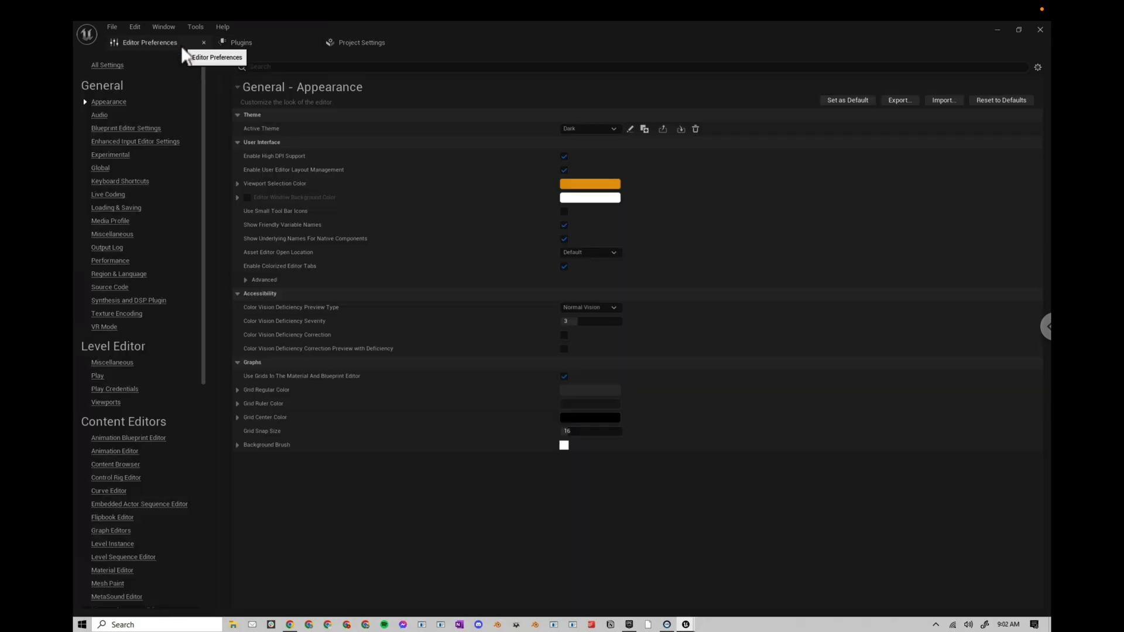
- In Project Settings > Rendering, set hardware ray tracing for reflections and turn on ray-traced shadows and skylight
{"action": "left_click", "coordinate": [362, 42]}
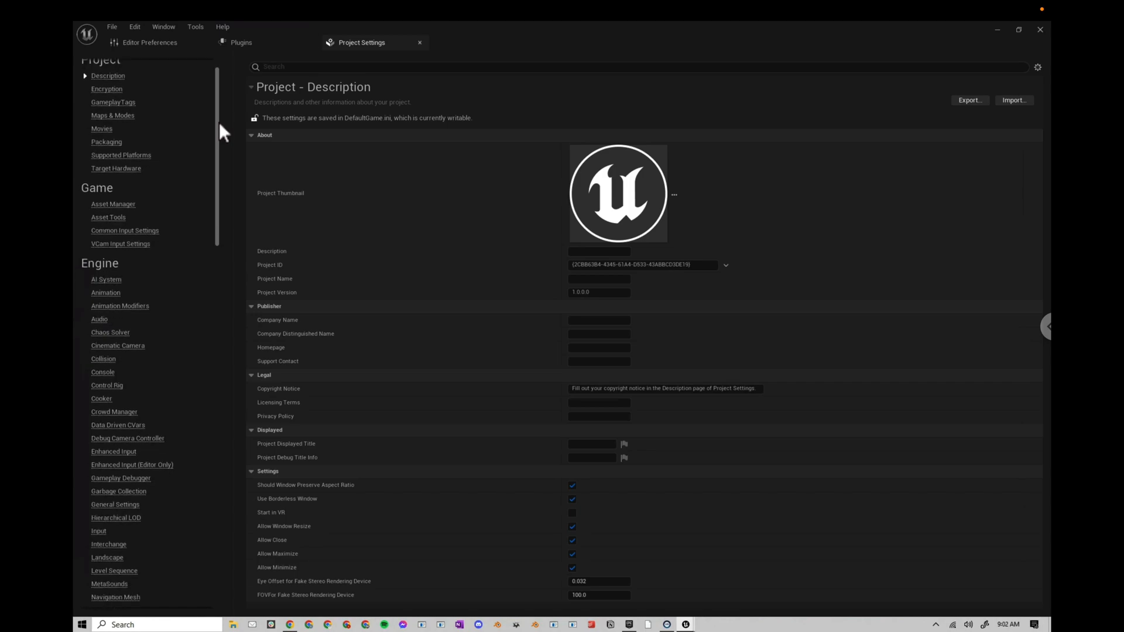
{"action": "scroll", "scroll_direction": "down", "scroll_amount": 3}
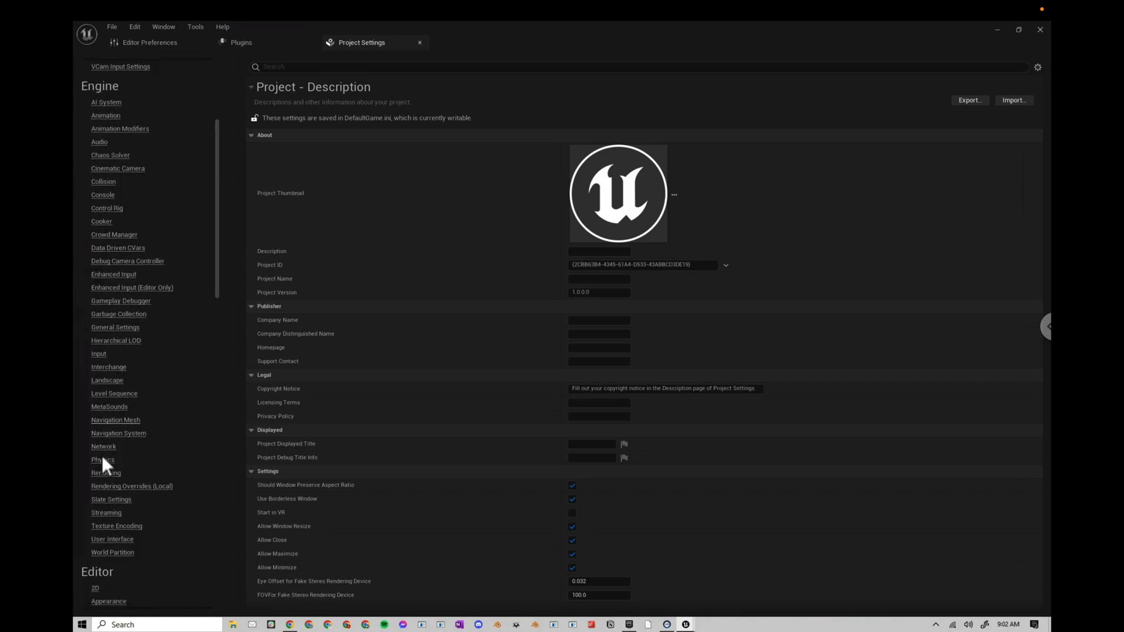
{"action": "left_click", "coordinate": [105, 472]}
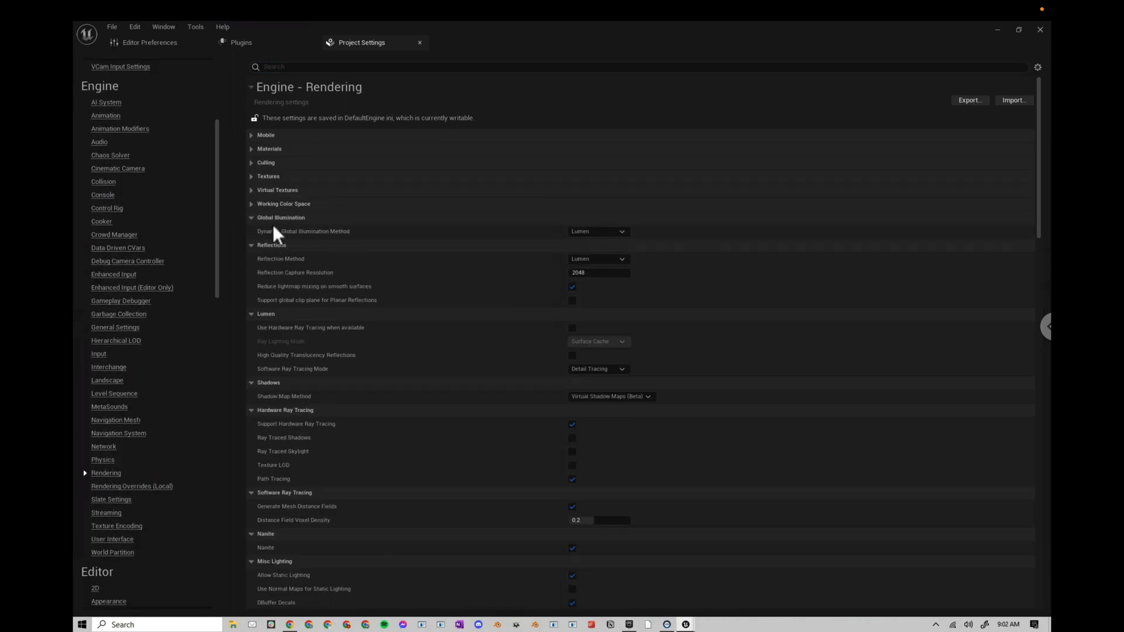
{"action": "mouse_move", "coordinate": [595, 318]}
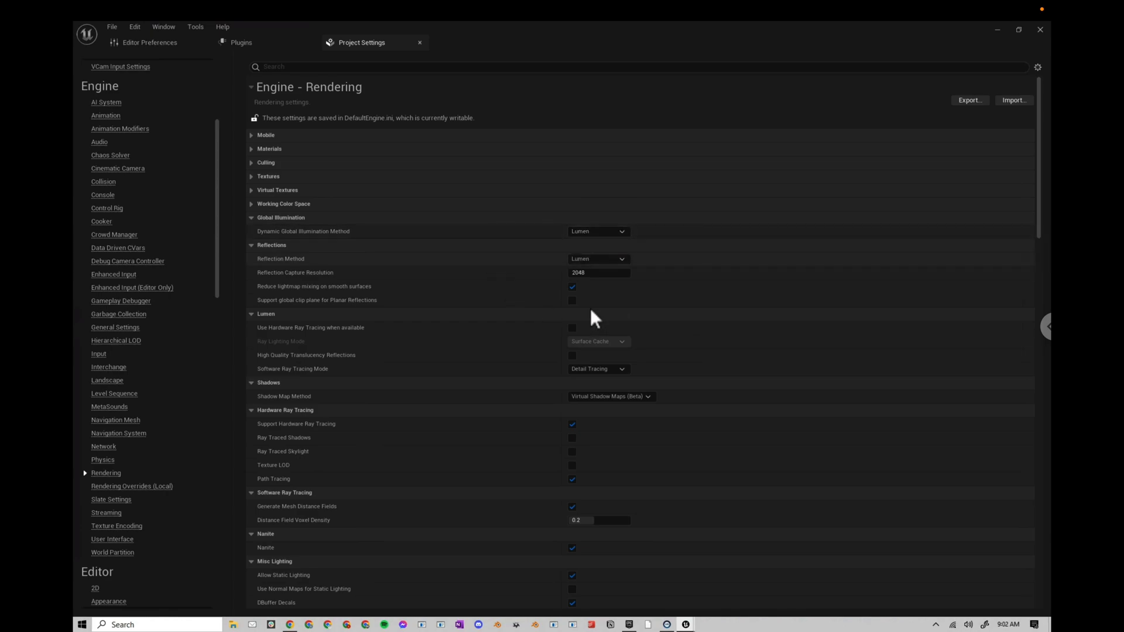
{"action": "left_click", "coordinate": [598, 259]}
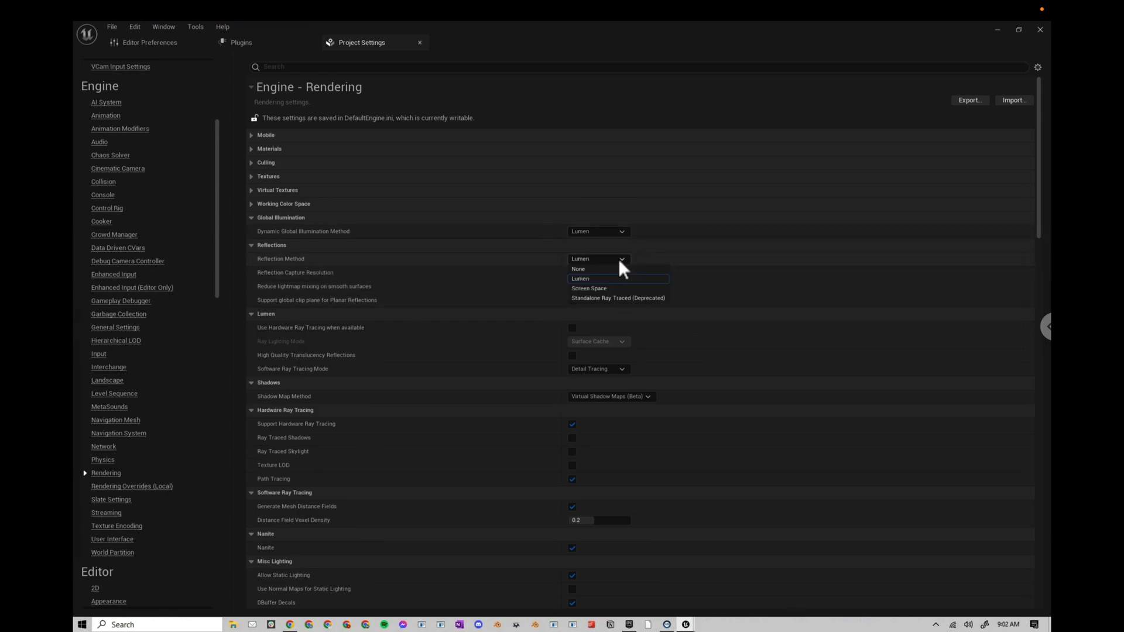
{"action": "left_click", "coordinate": [581, 279]}
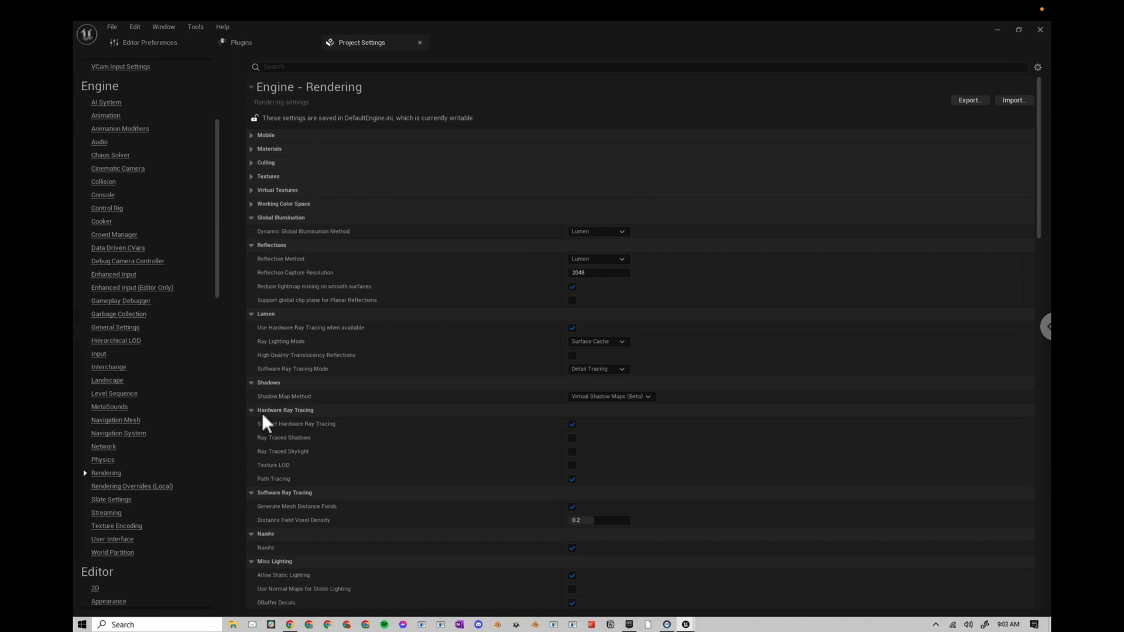
{"action": "mouse_move", "coordinate": [572, 438]}
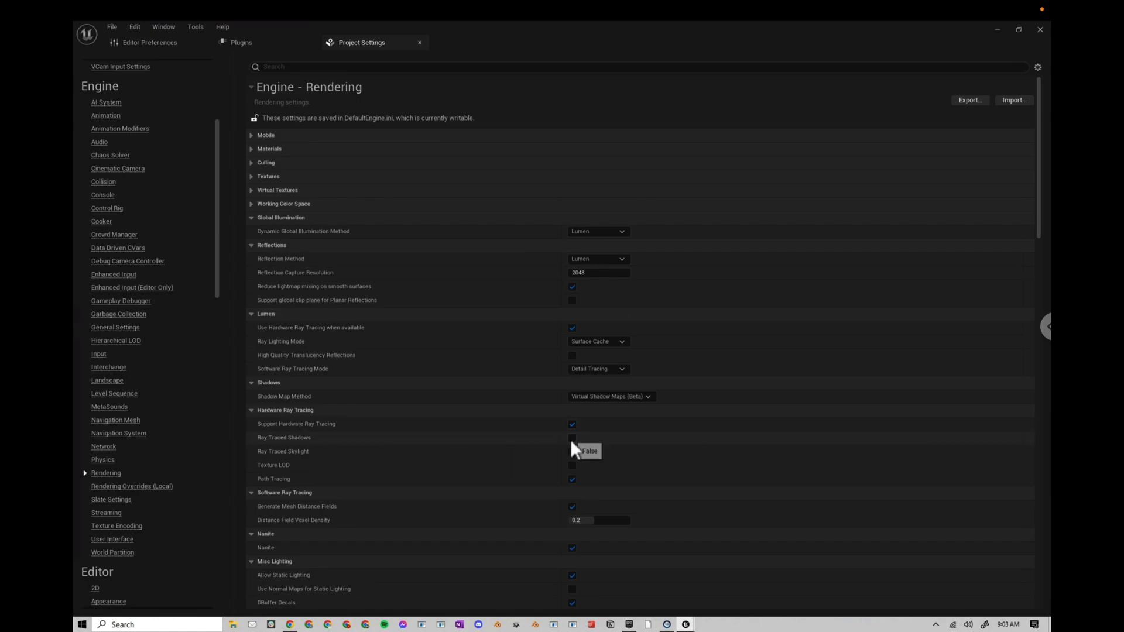
{"action": "left_click", "coordinate": [573, 438]}
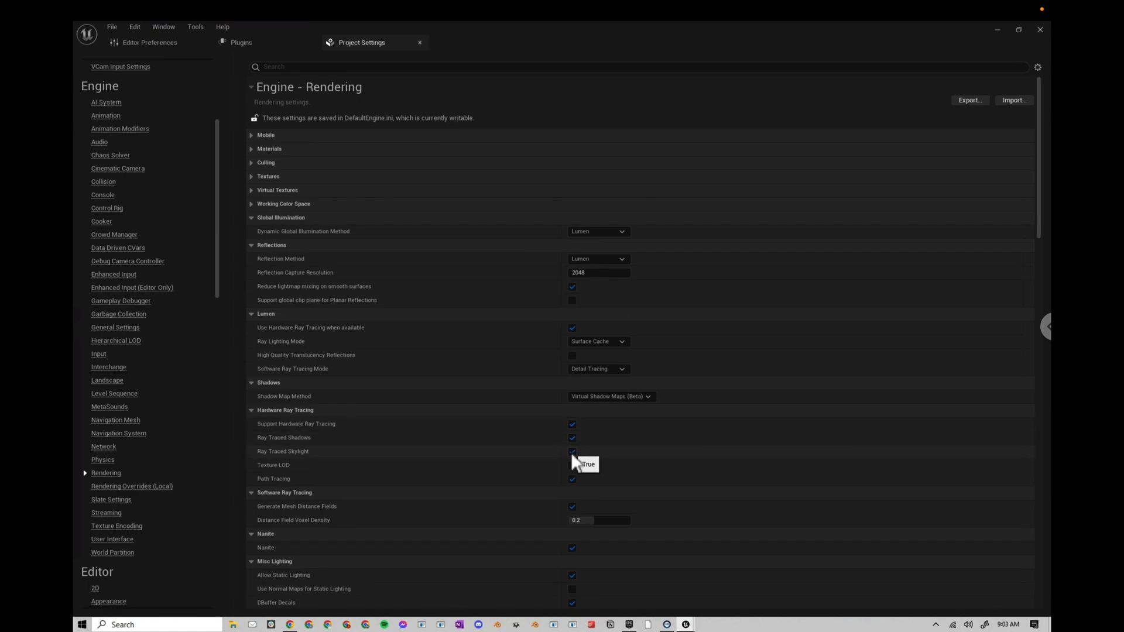
{"action": "scroll", "scroll_direction": "down", "scroll_amount": 3}
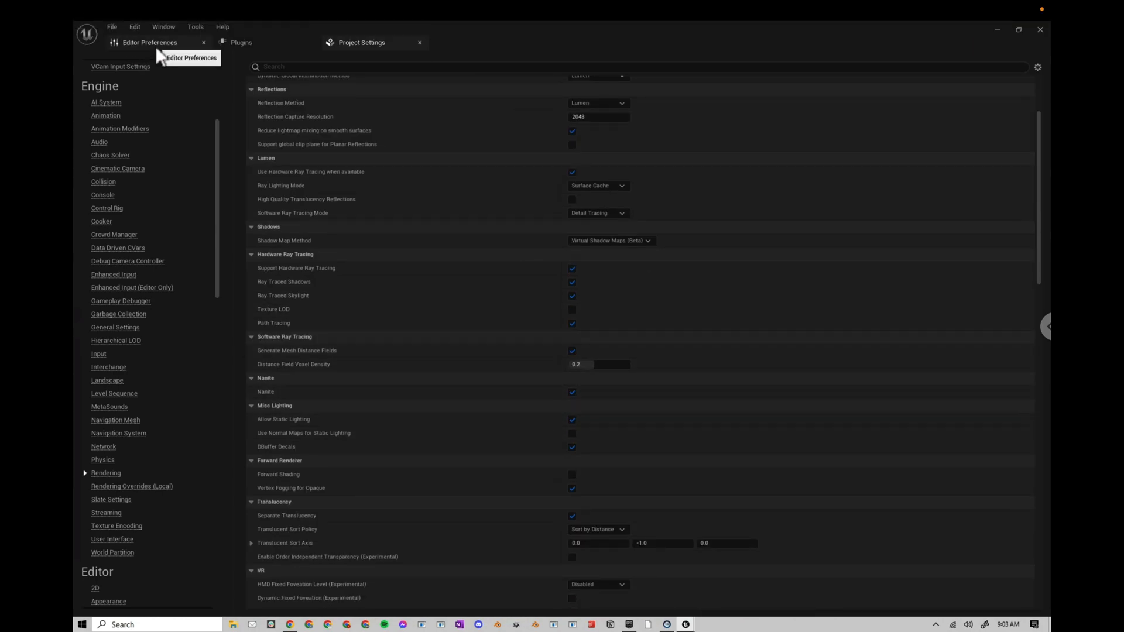
- Set the editor auto-save frequency to 30 minutes
{"action": "type", "text": "auto save"}
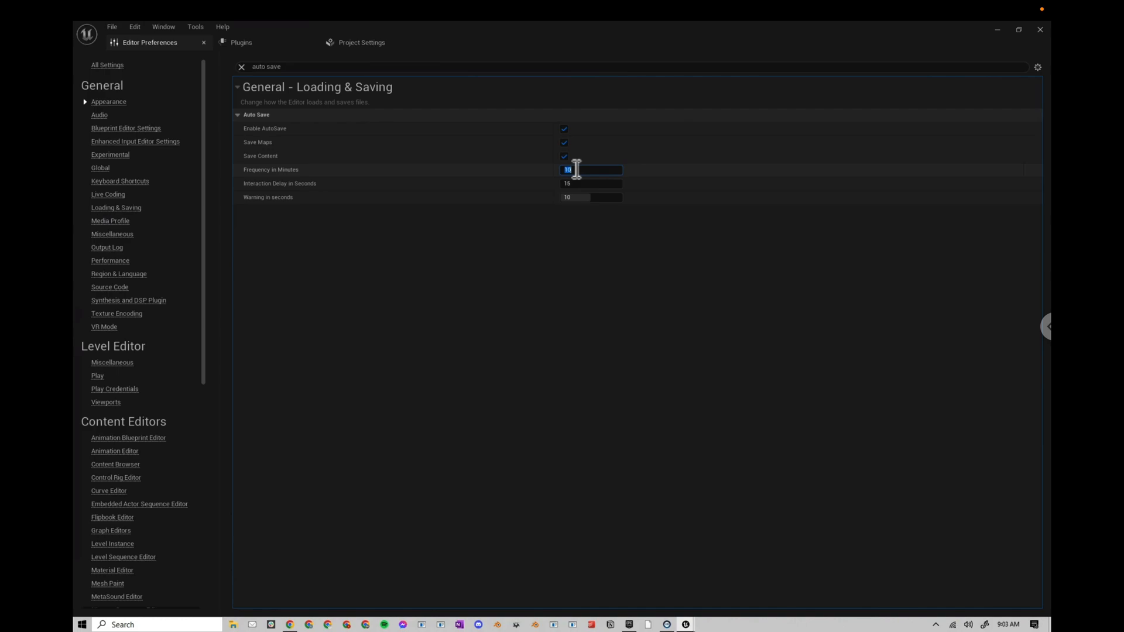
{"action": "type", "text": "30"}
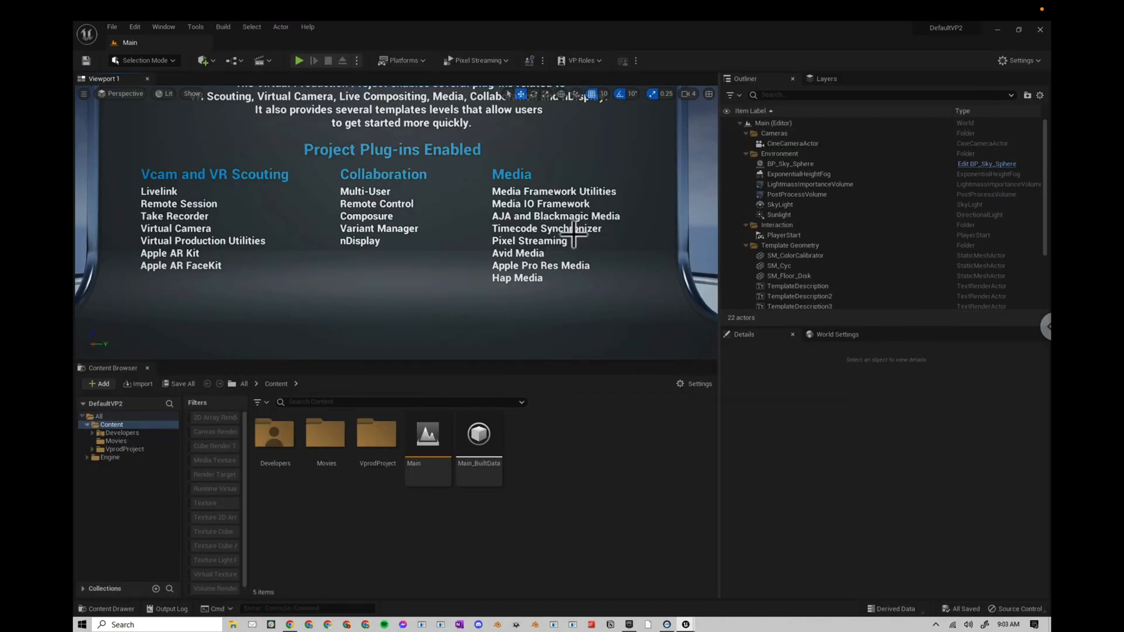
{"action": "mouse_move", "coordinate": [561, 240]}
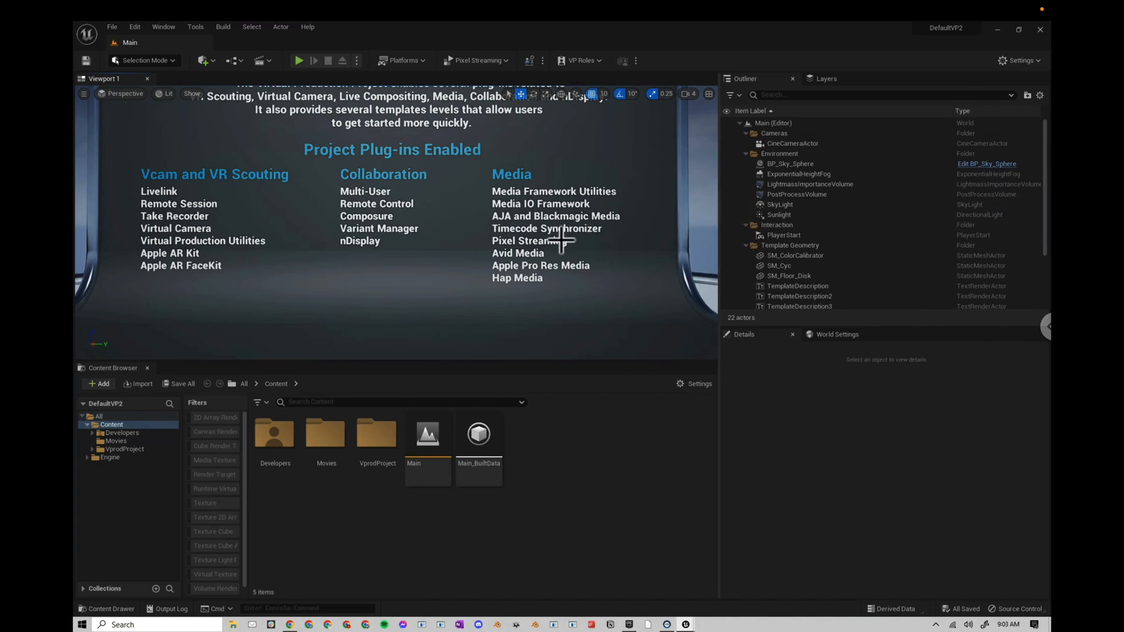
{"action": "mouse_move", "coordinate": [598, 296]}
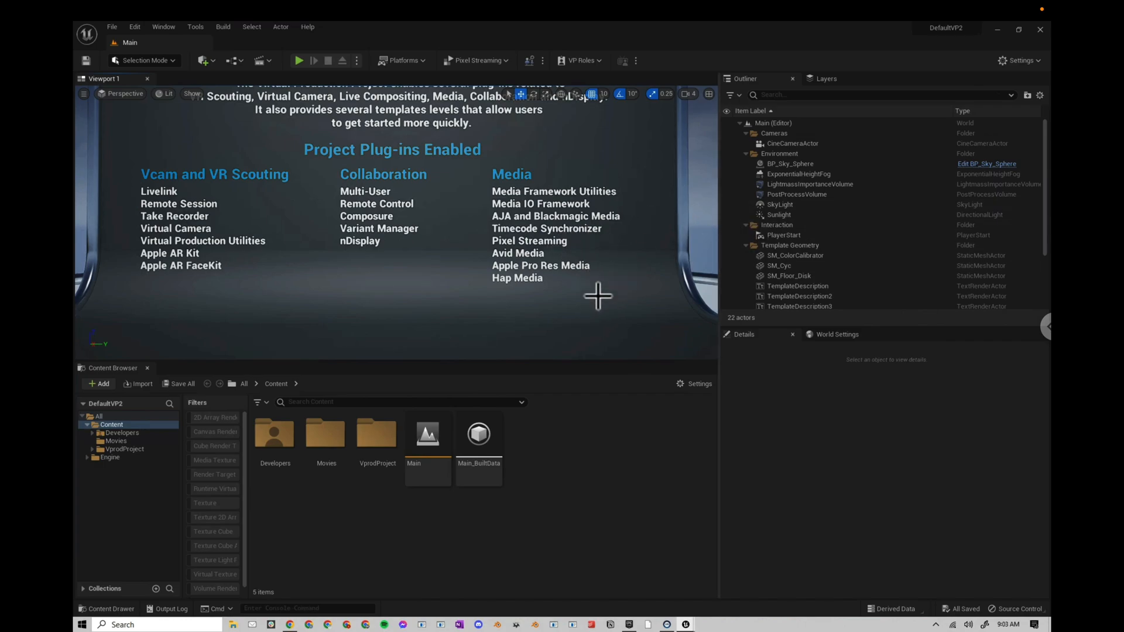
{"action": "mouse_move", "coordinate": [332, 199]}
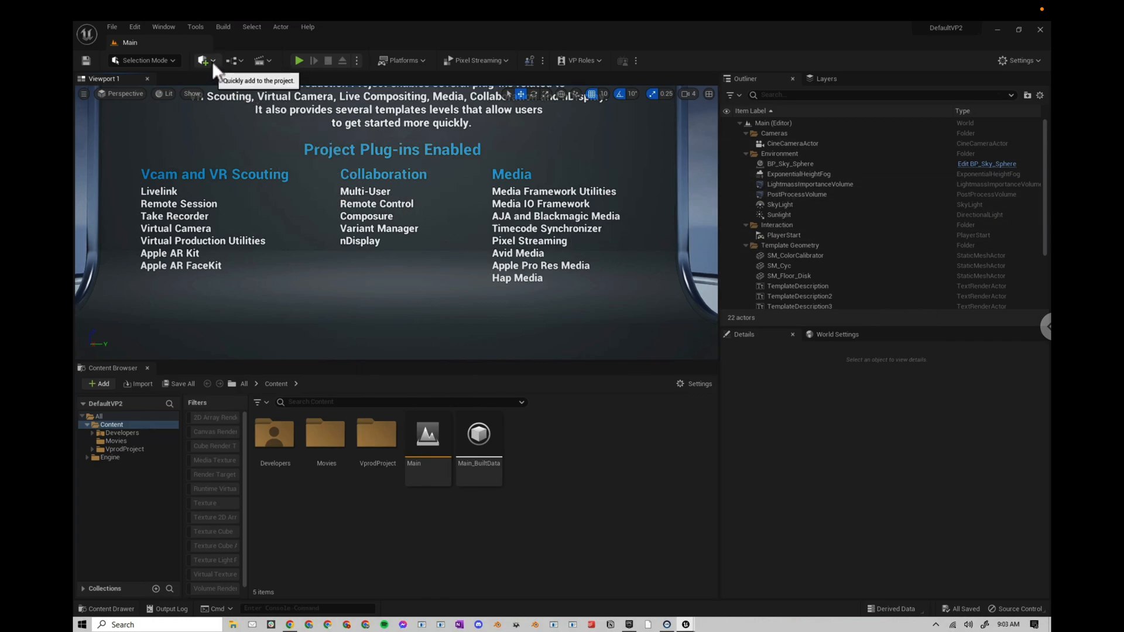
- Add an HDRI Backdrop light to the level from the quick-add menu
{"action": "left_click", "coordinate": [204, 60]}
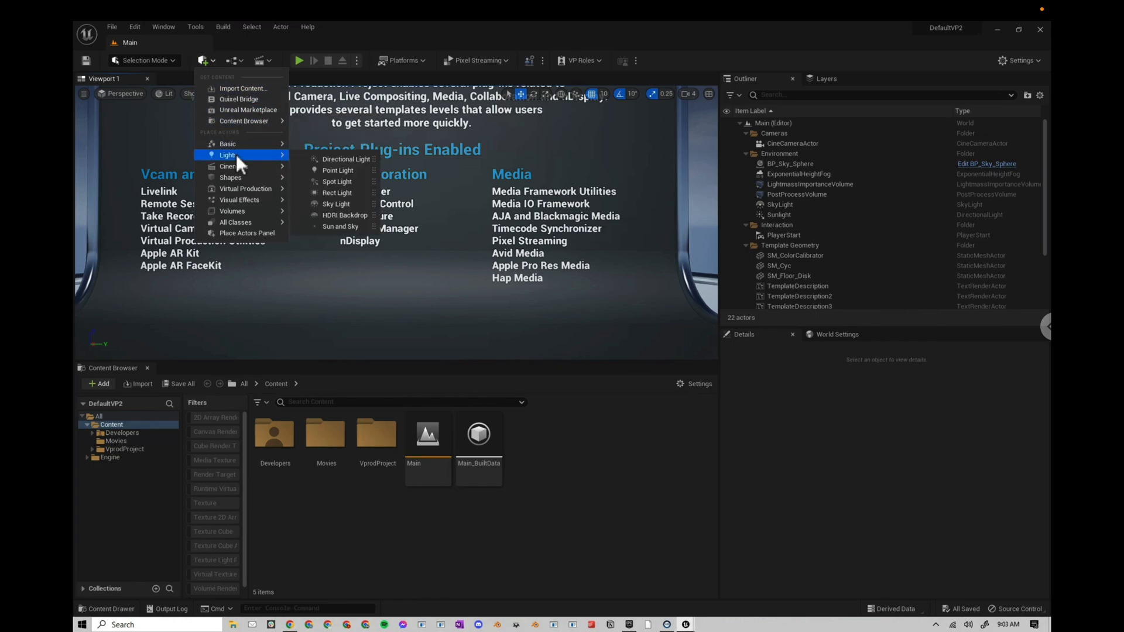
{"action": "left_click", "coordinate": [206, 60]}
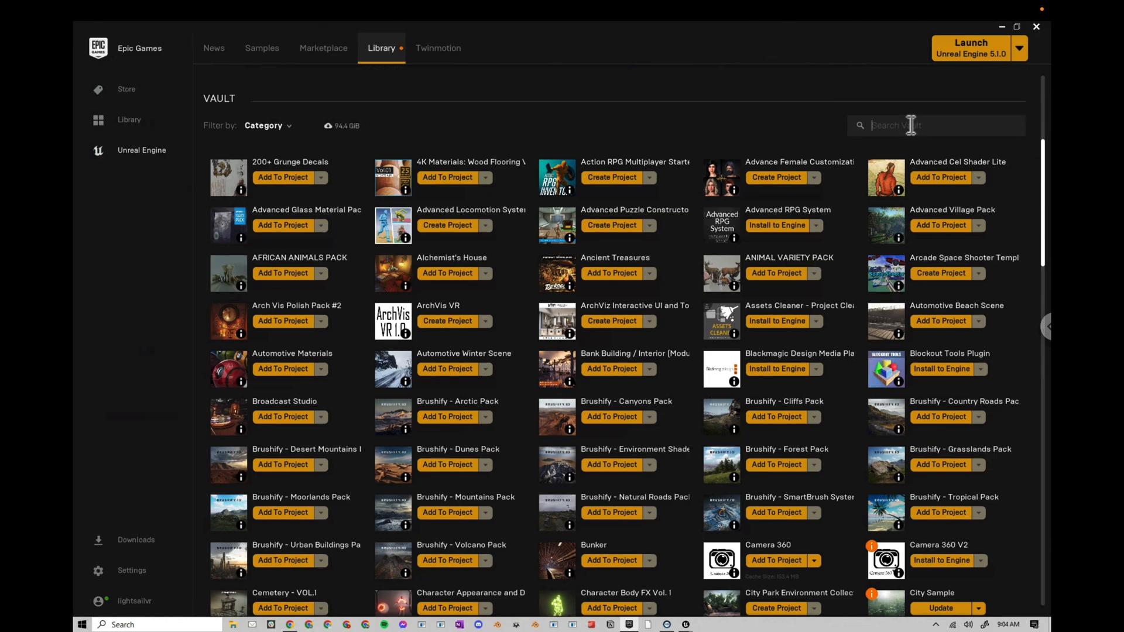
- Add the Ultra Dynamic Sky vault asset to the DefaultVP2 project
{"action": "type", "text": "dynamic"}
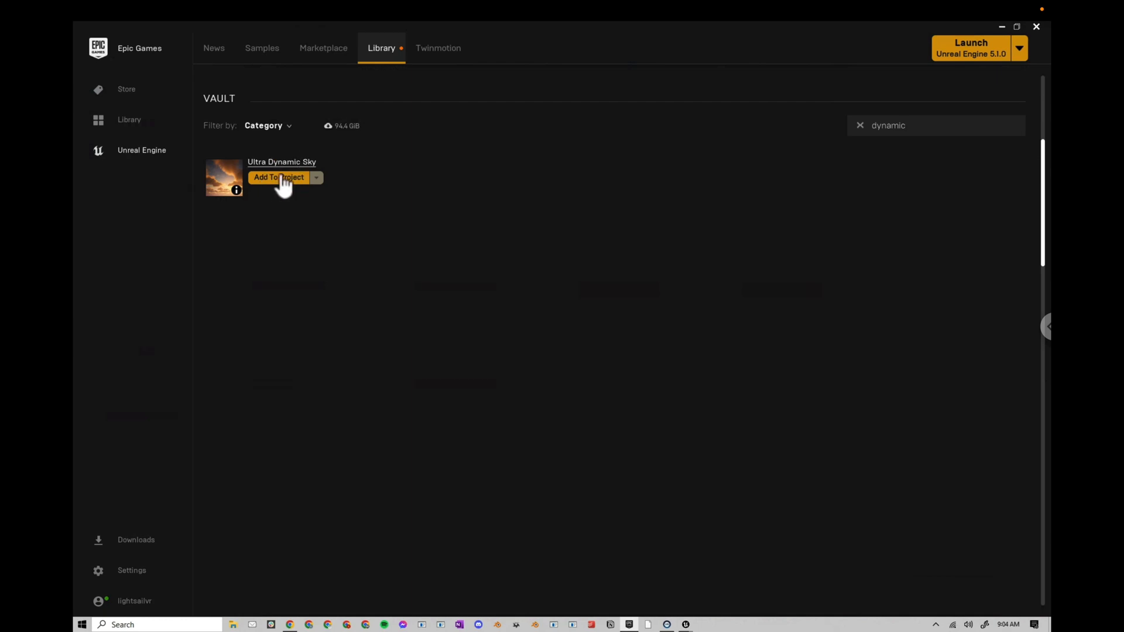
{"action": "left_click", "coordinate": [278, 177]}
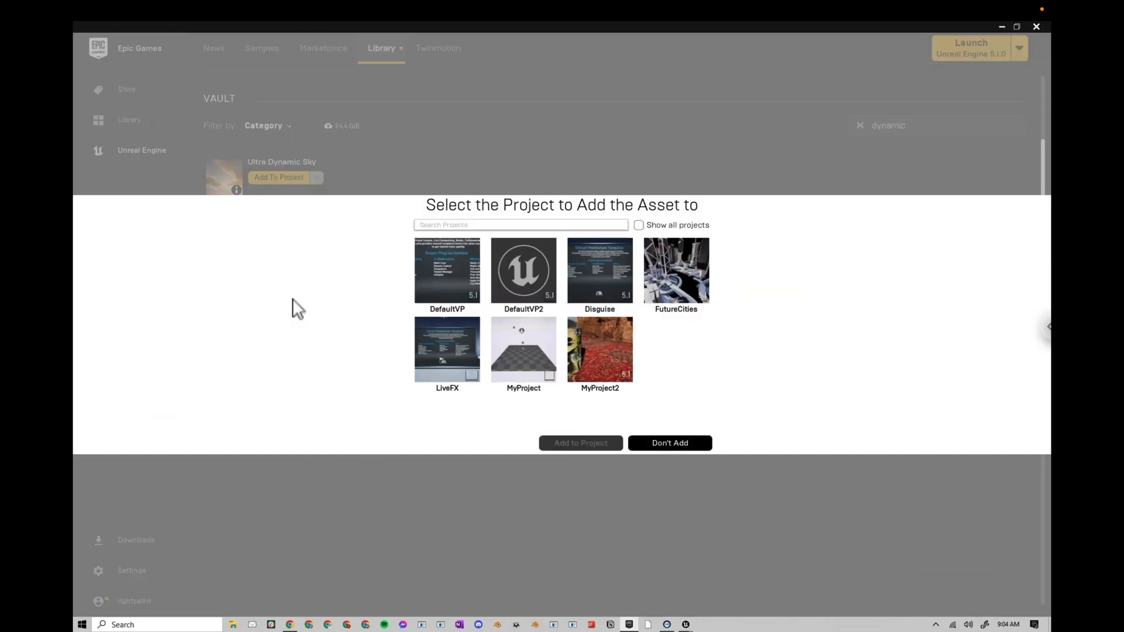
{"action": "left_click", "coordinate": [523, 273]}
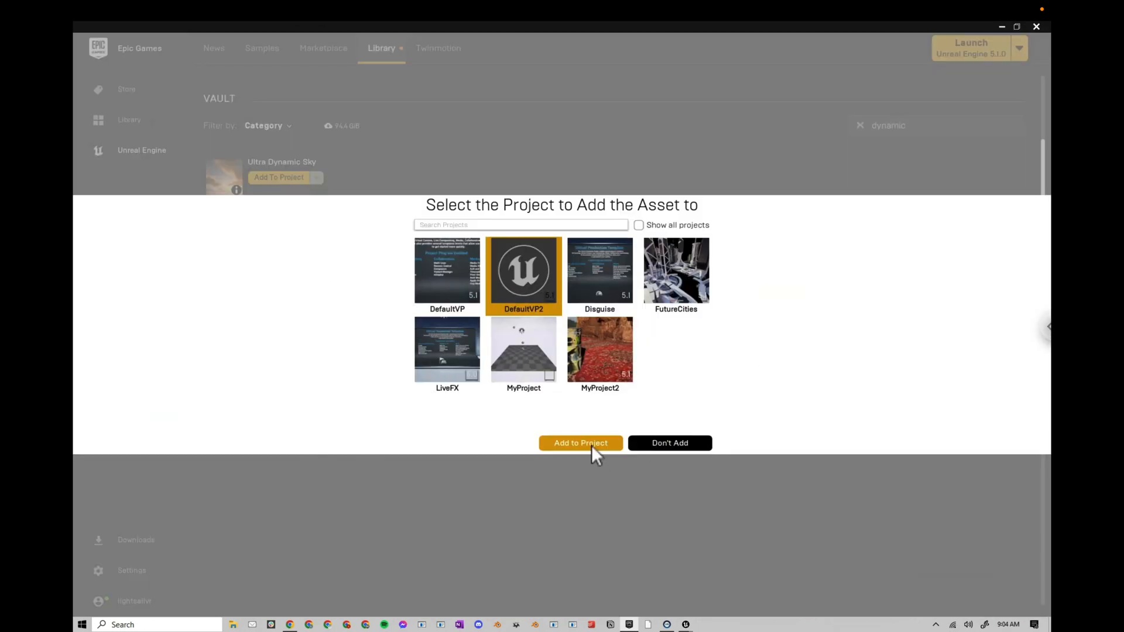
{"action": "left_click", "coordinate": [580, 442]}
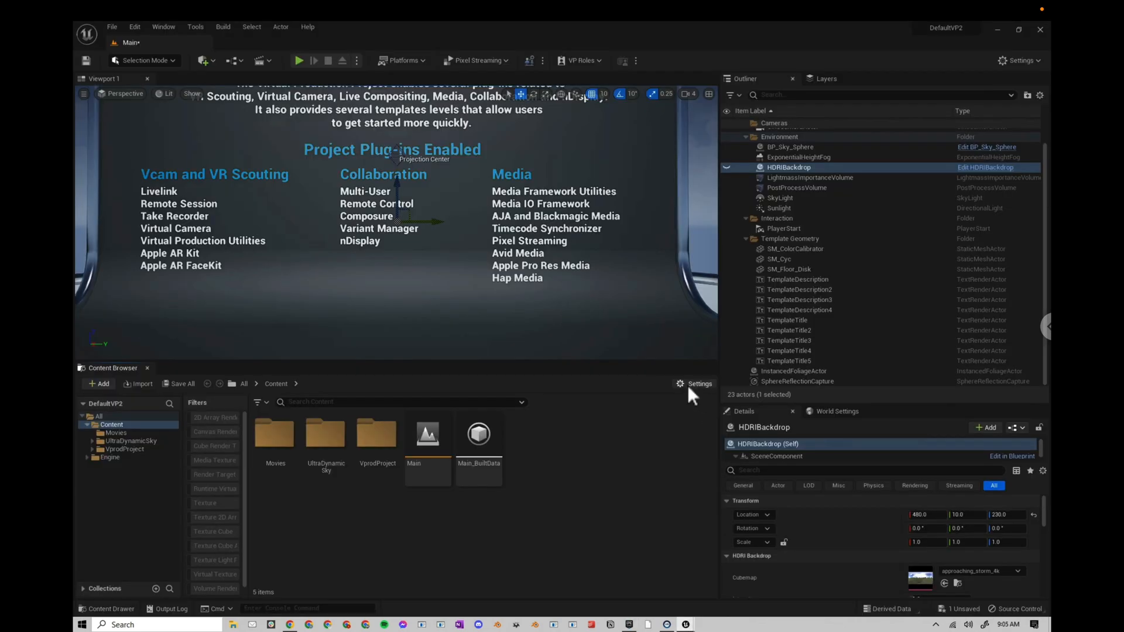
- Drag the Ultra_Dynamic_Sky blueprint from UltraDynamicSky > Blueprints into the level
{"action": "left_click", "coordinate": [695, 384]}
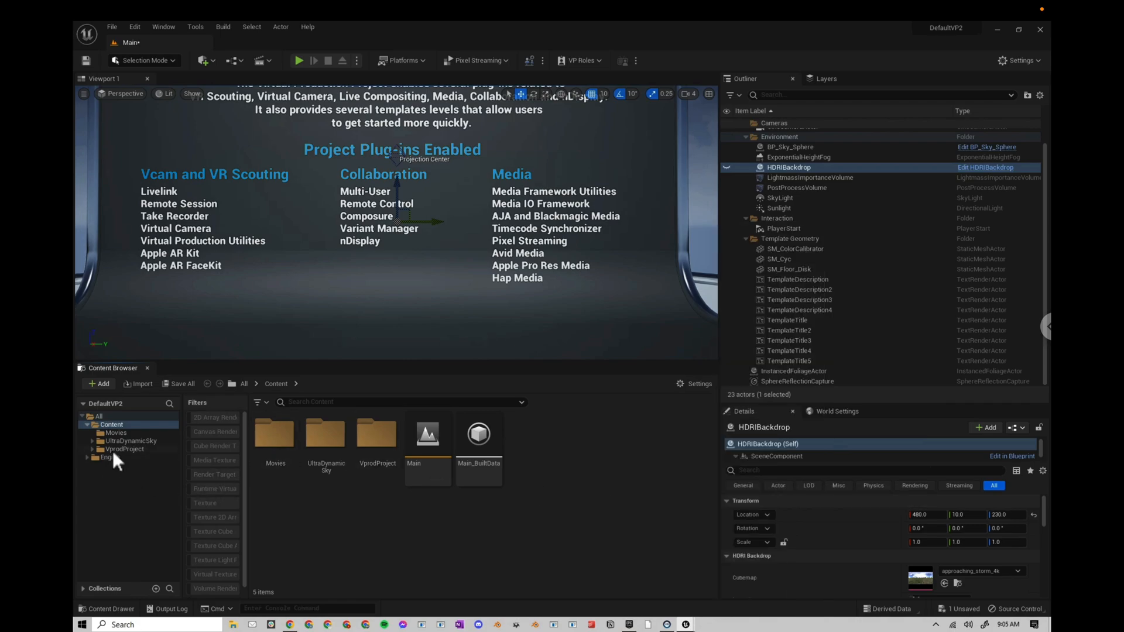
{"action": "left_click", "coordinate": [112, 424]}
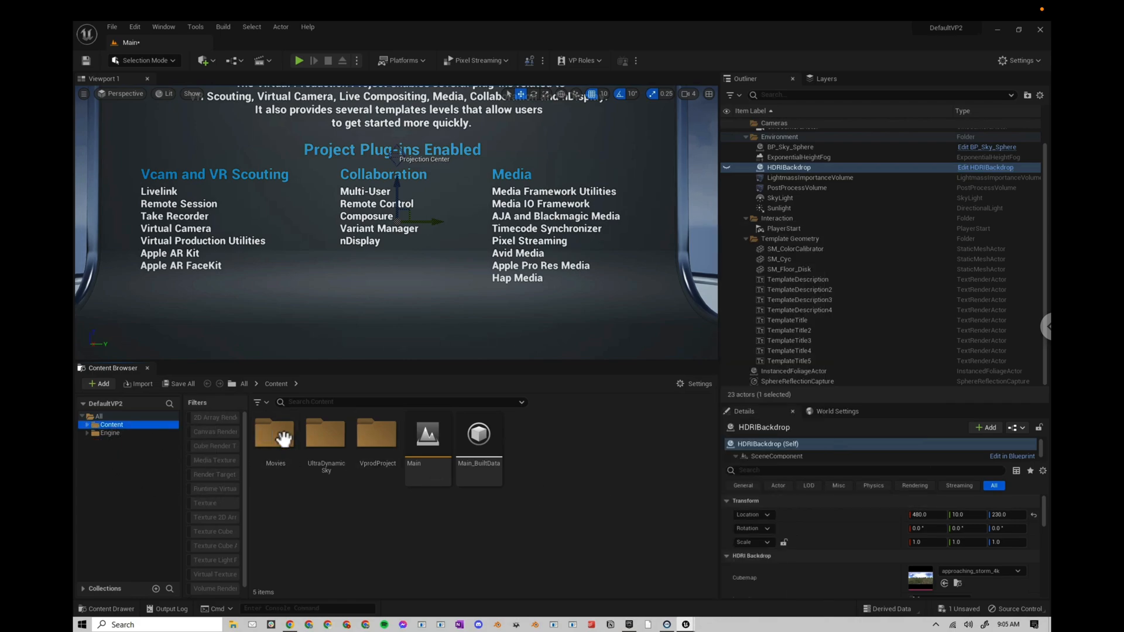
{"action": "mouse_move", "coordinate": [376, 437]}
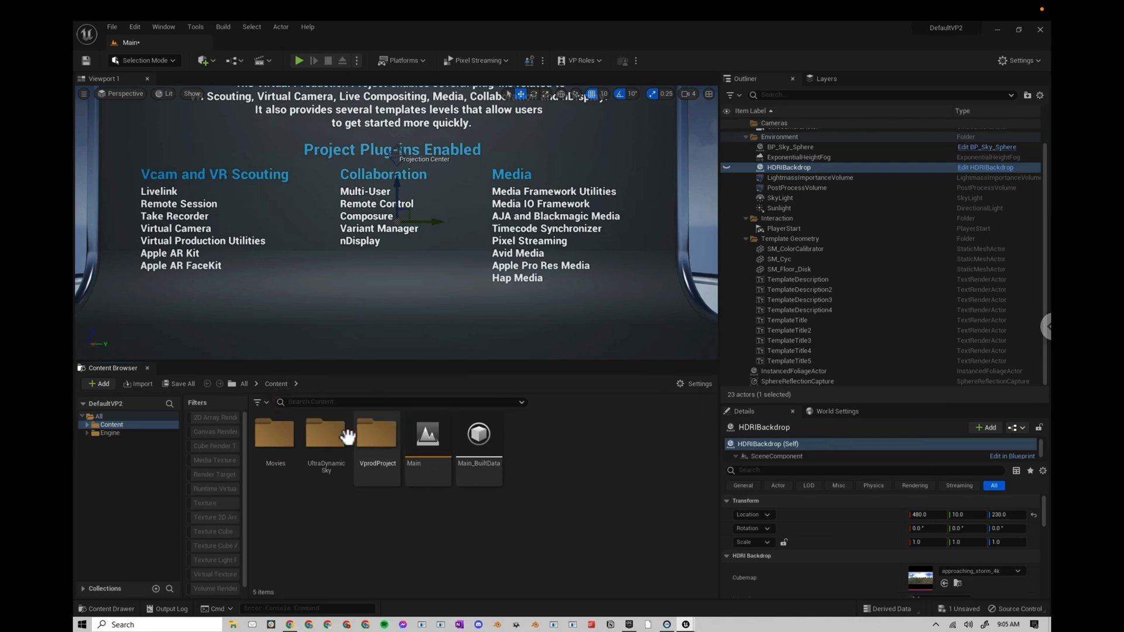
{"action": "double_click", "coordinate": [326, 433]}
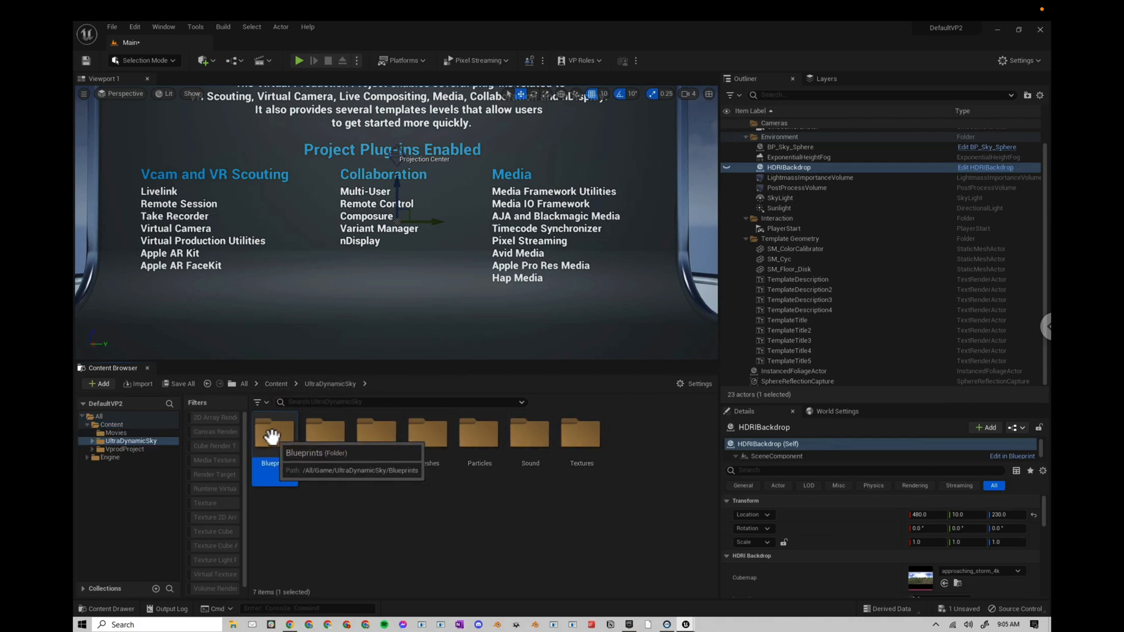
{"action": "double_click", "coordinate": [274, 432]}
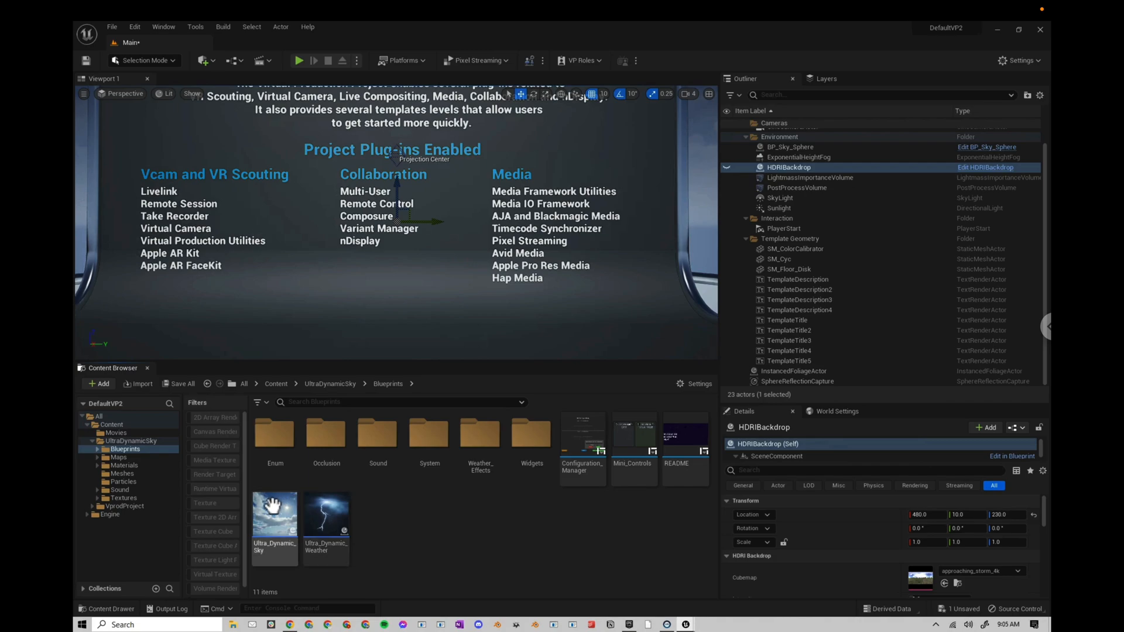
{"action": "left_click", "coordinate": [274, 513]}
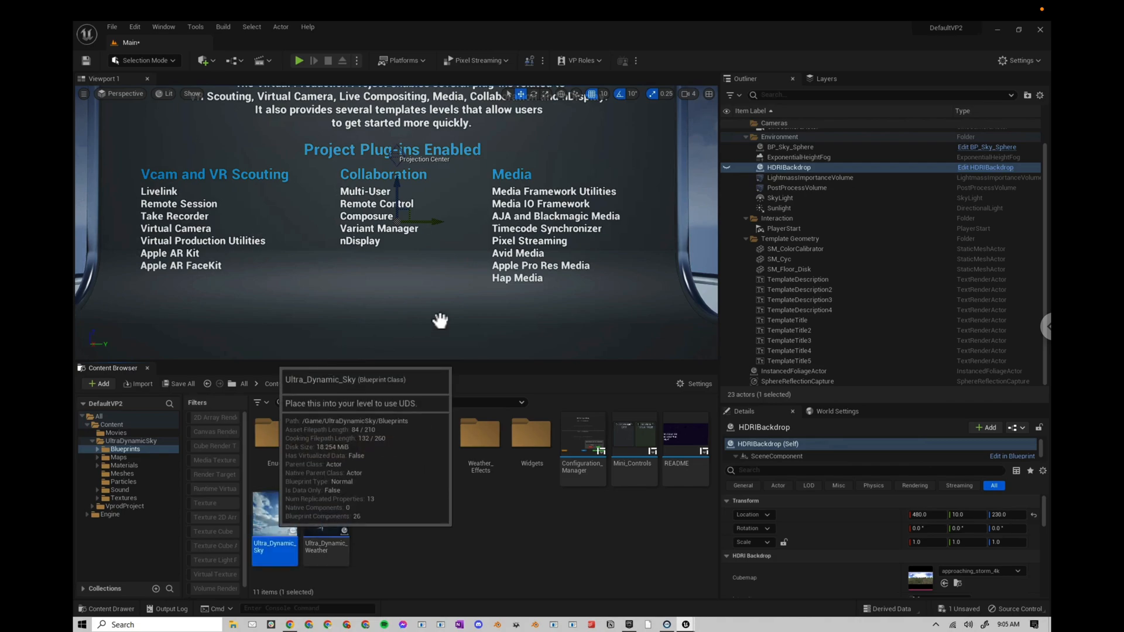
{"action": "left_click_drag", "start_coordinate": [274, 526], "coordinate": [445, 315]}
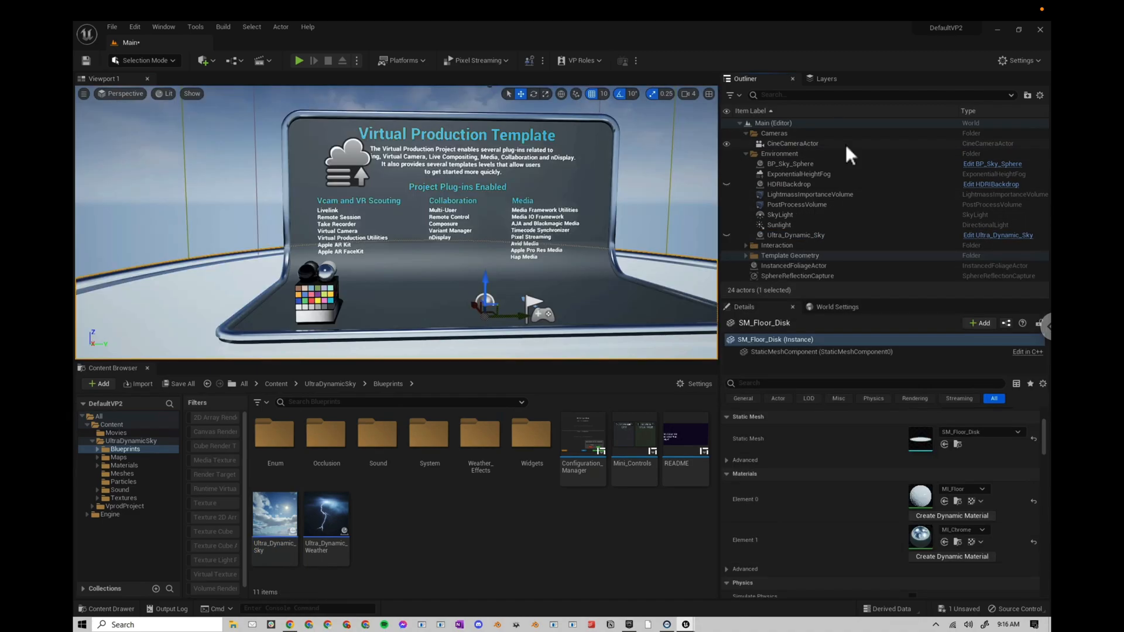
- Set the PostProcessVolume to manual exposure metering with about -0.92 compensation, physical camera exposure off
{"action": "left_click", "coordinate": [796, 203]}
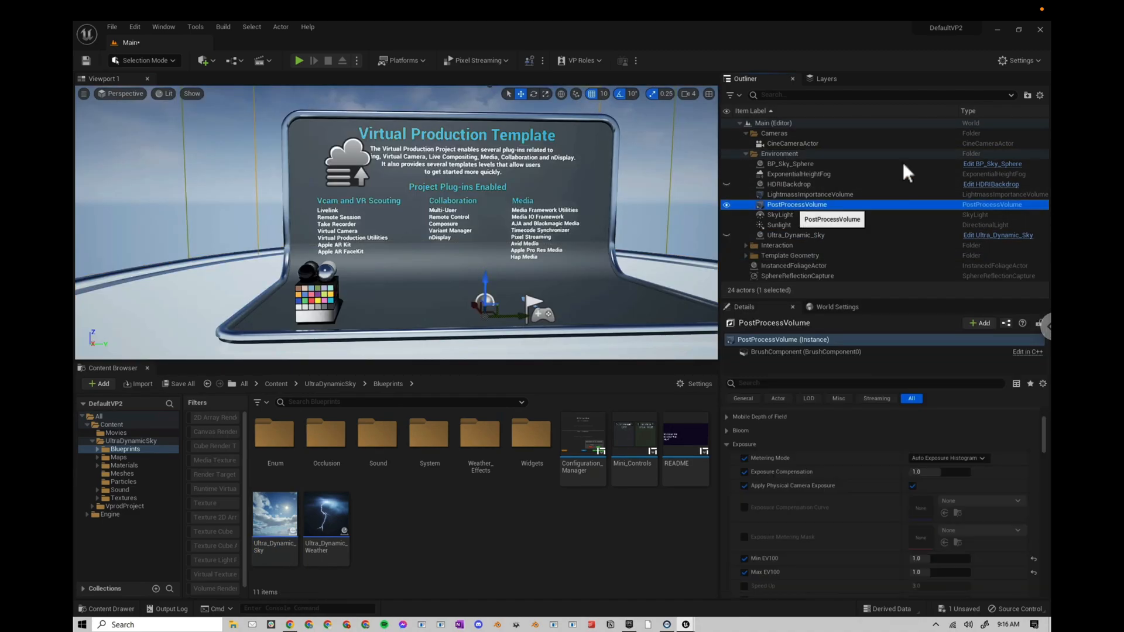
{"action": "mouse_move", "coordinate": [726, 469]}
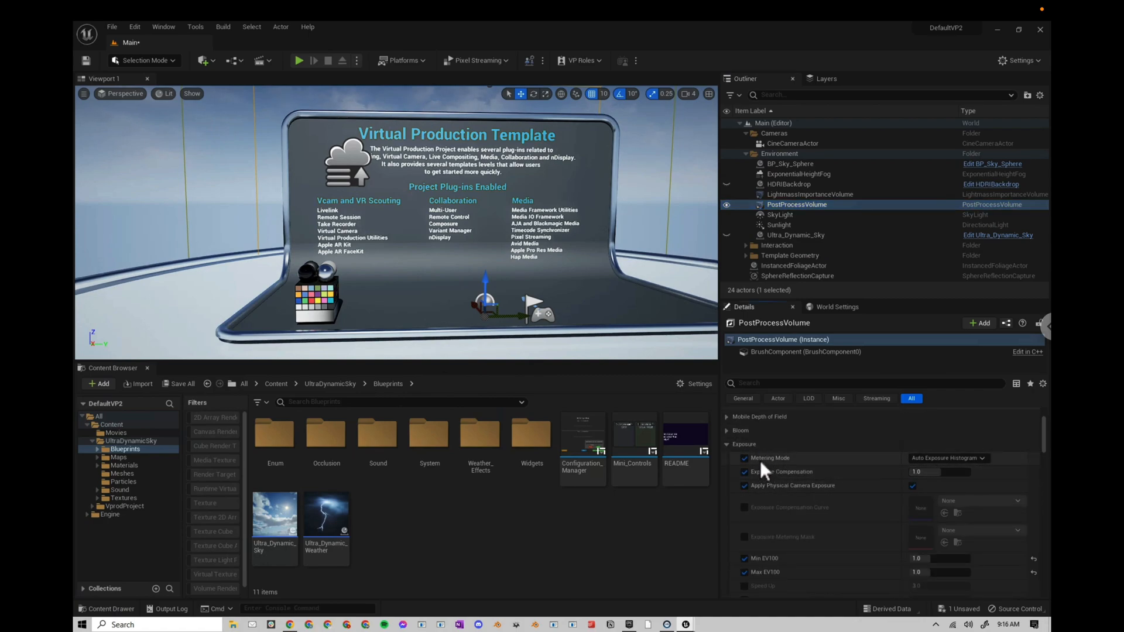
{"action": "left_click", "coordinate": [946, 458]}
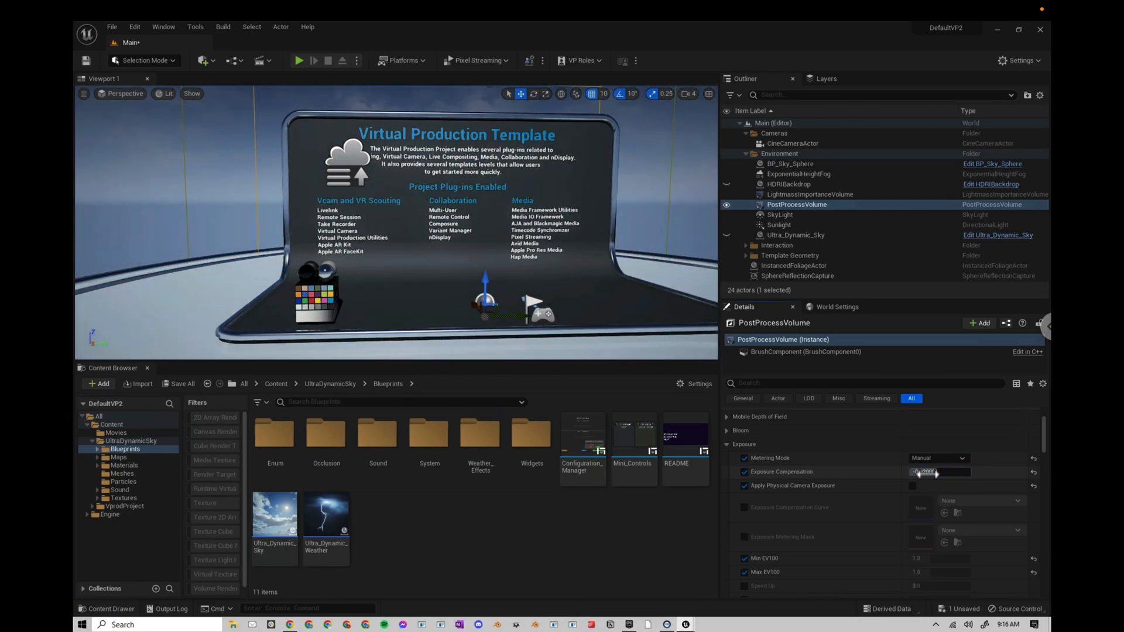
{"action": "left_click_drag", "start_coordinate": [939, 472], "coordinate": [924, 472]}
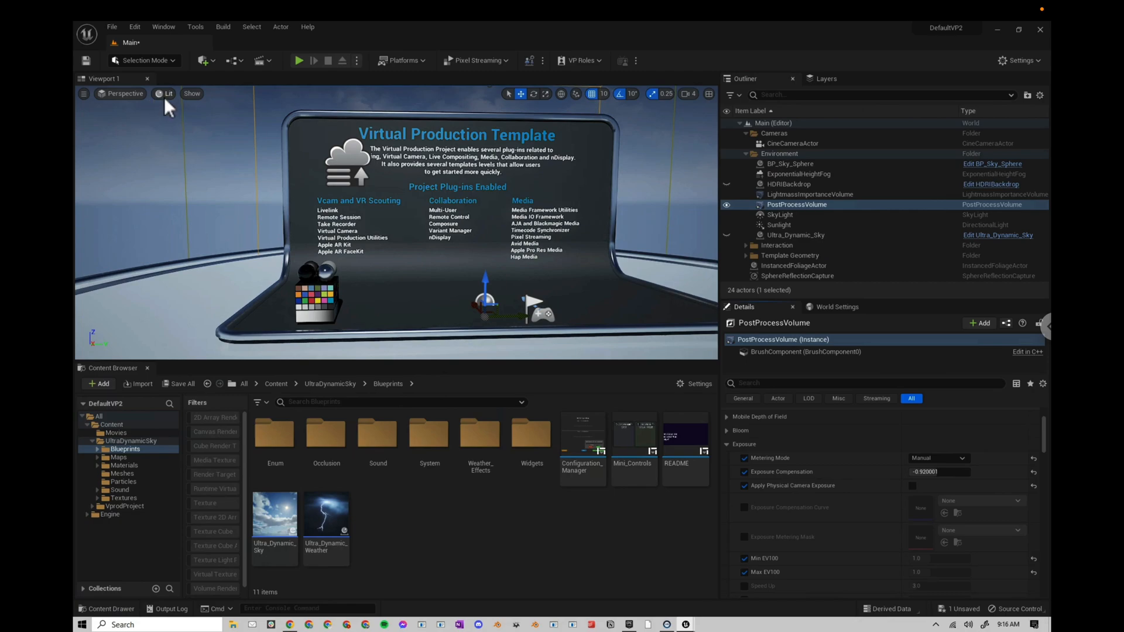
{"action": "left_click", "coordinate": [167, 94]}
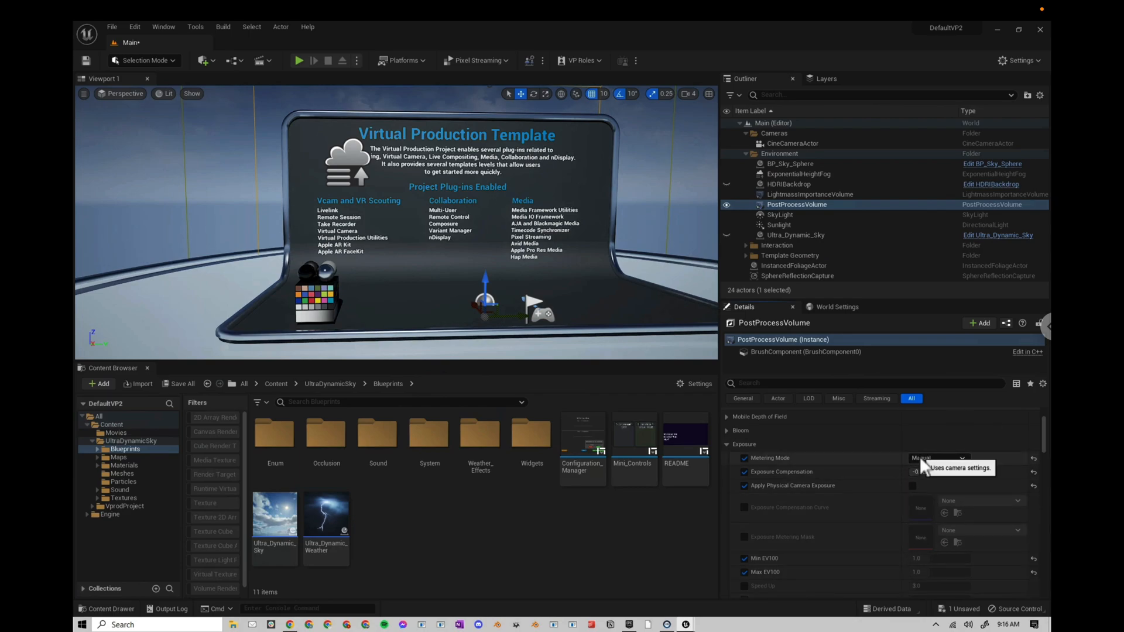
{"action": "scroll", "scroll_direction": "down", "scroll_amount": 3}
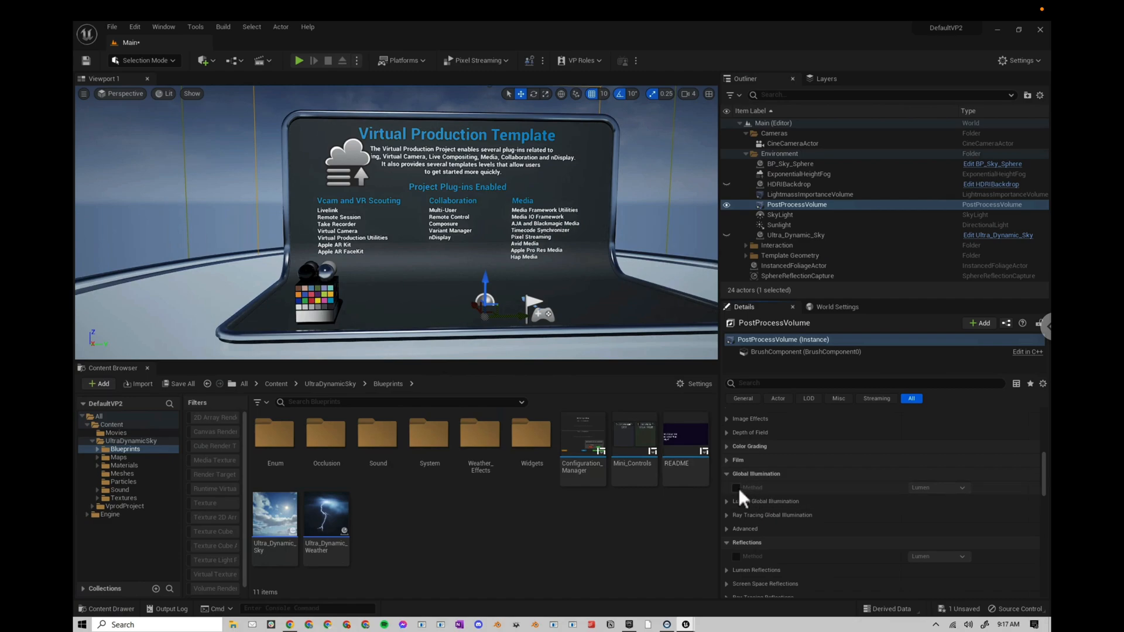
- Override Lumen global illumination and path tracing with filter width on, 10 samples per pixel and denoiser
{"action": "left_click", "coordinate": [736, 487]}
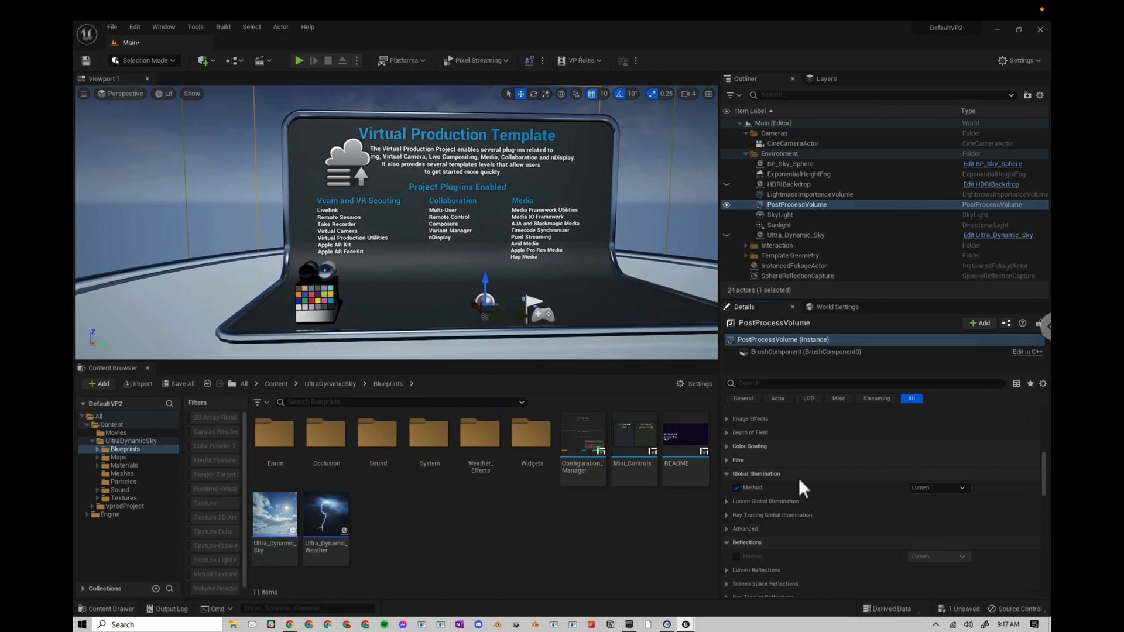
{"action": "left_click", "coordinate": [727, 501]}
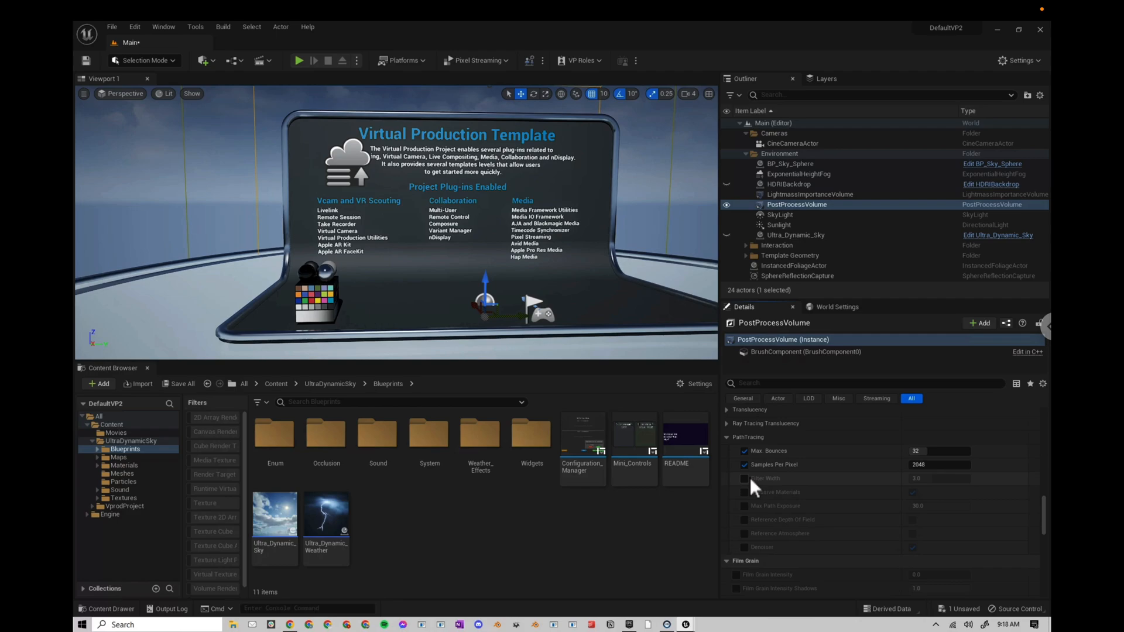
{"action": "left_click", "coordinate": [744, 477]}
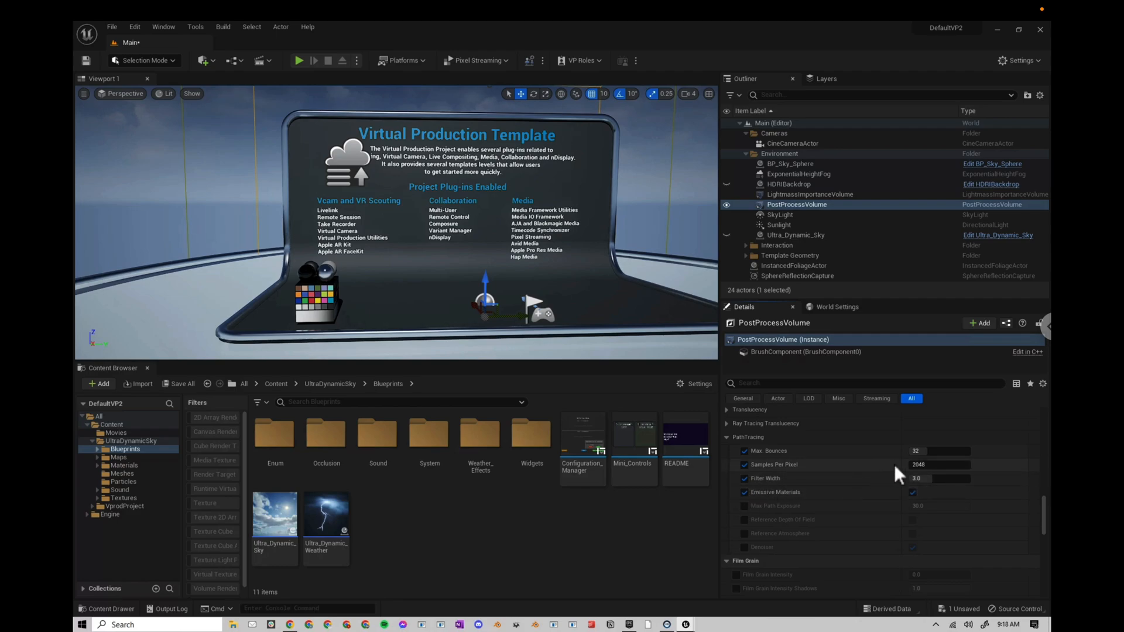
{"action": "type", "text": "10"}
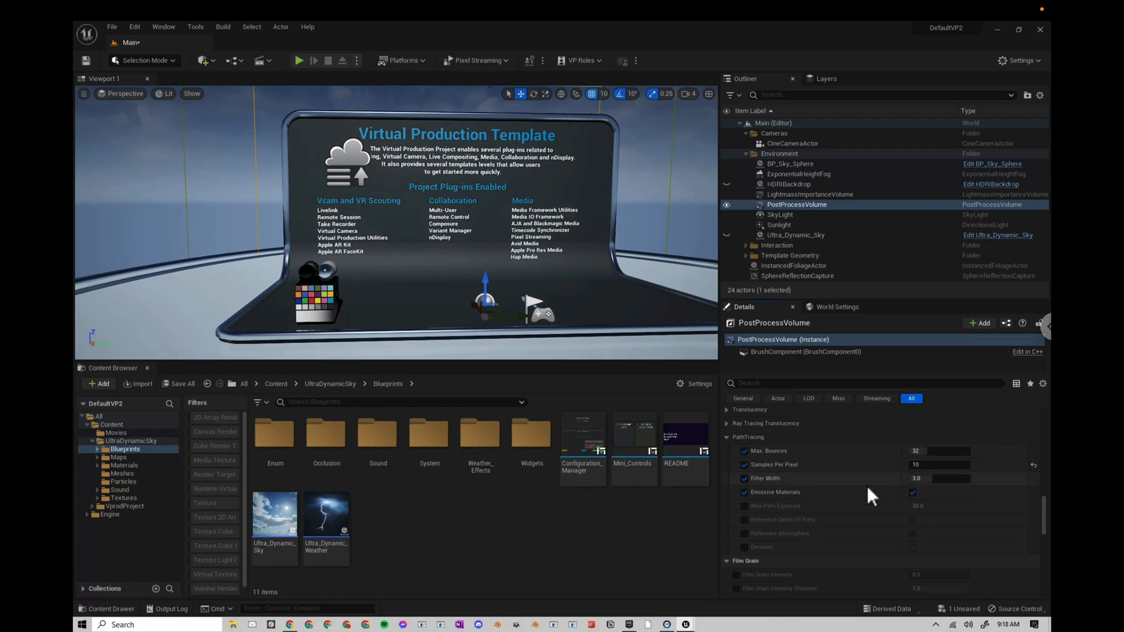
{"action": "mouse_move", "coordinate": [770, 525]}
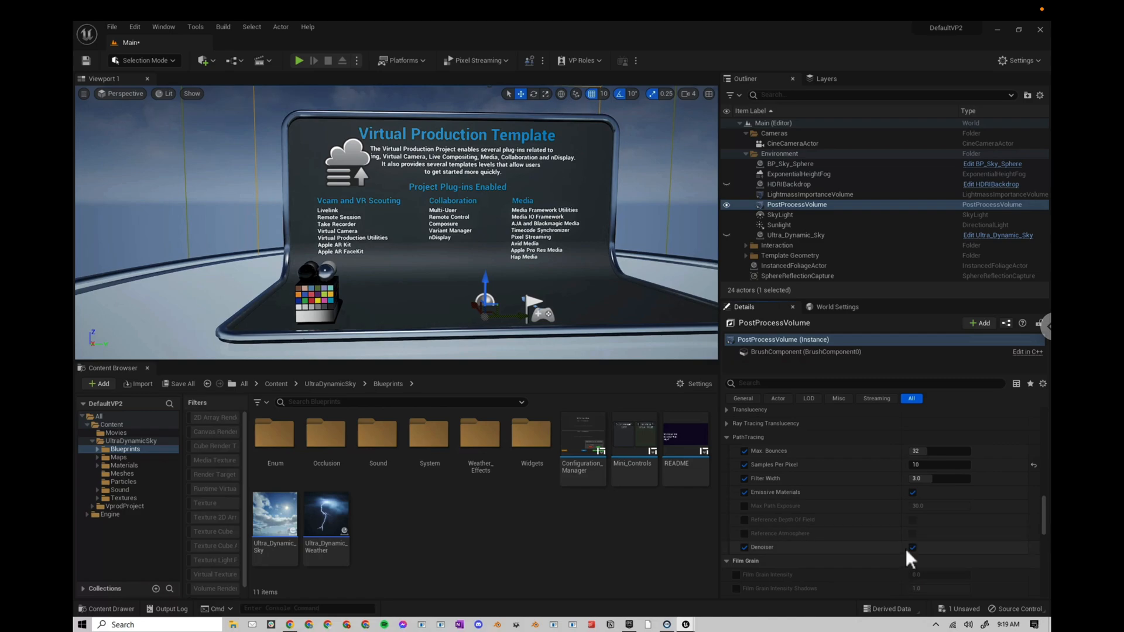
{"action": "scroll", "scroll_direction": "down", "scroll_amount": 3}
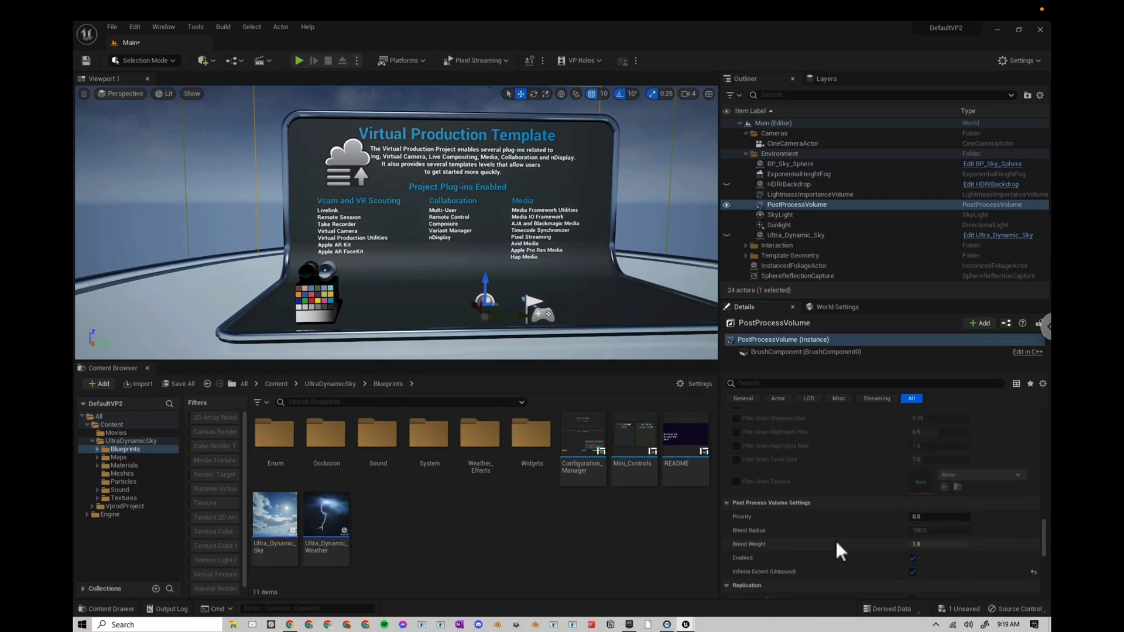
{"action": "scroll", "scroll_direction": "down", "scroll_amount": 3}
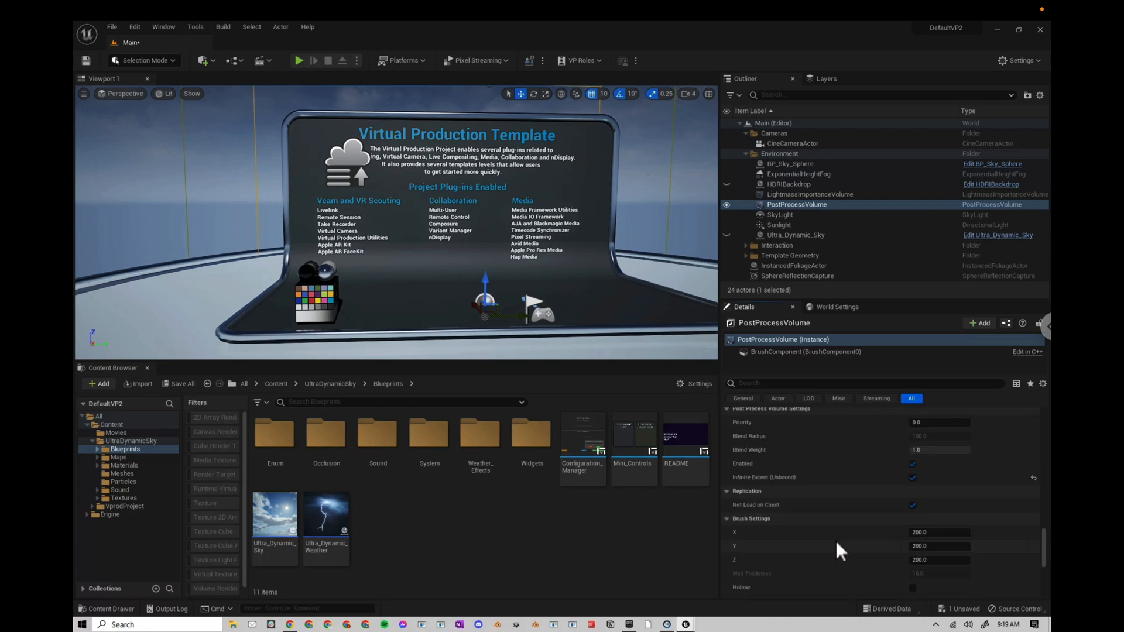
- Render the viewport with Path Tracing and keep Samples Per Pixel at 10
{"action": "scroll", "scroll_direction": "down", "scroll_amount": 3}
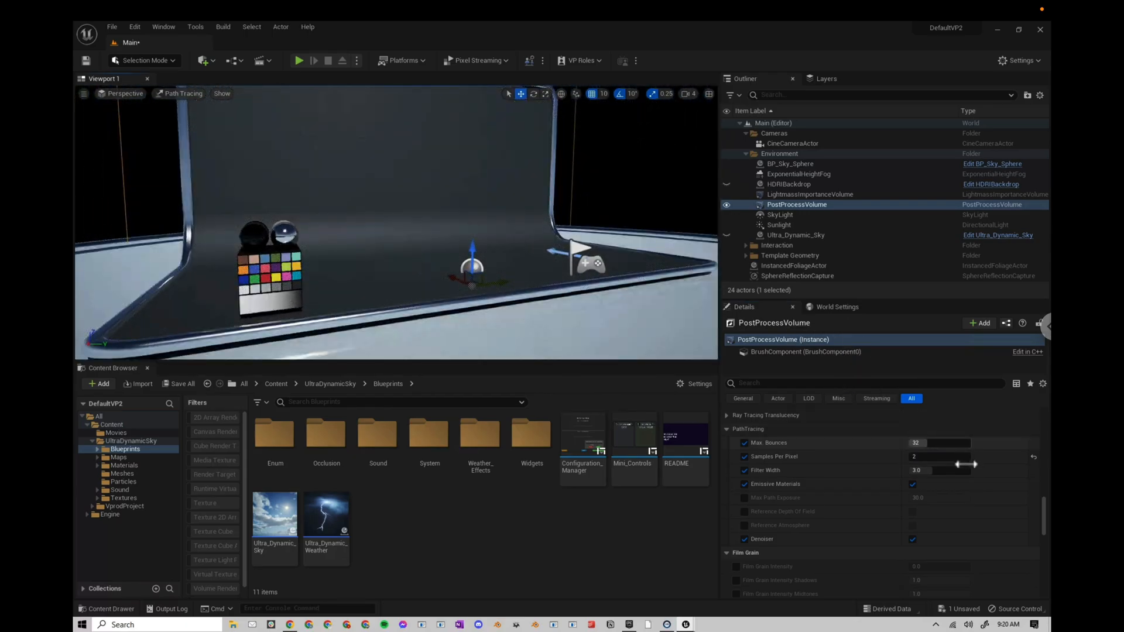
{"action": "type", "text": "10"}
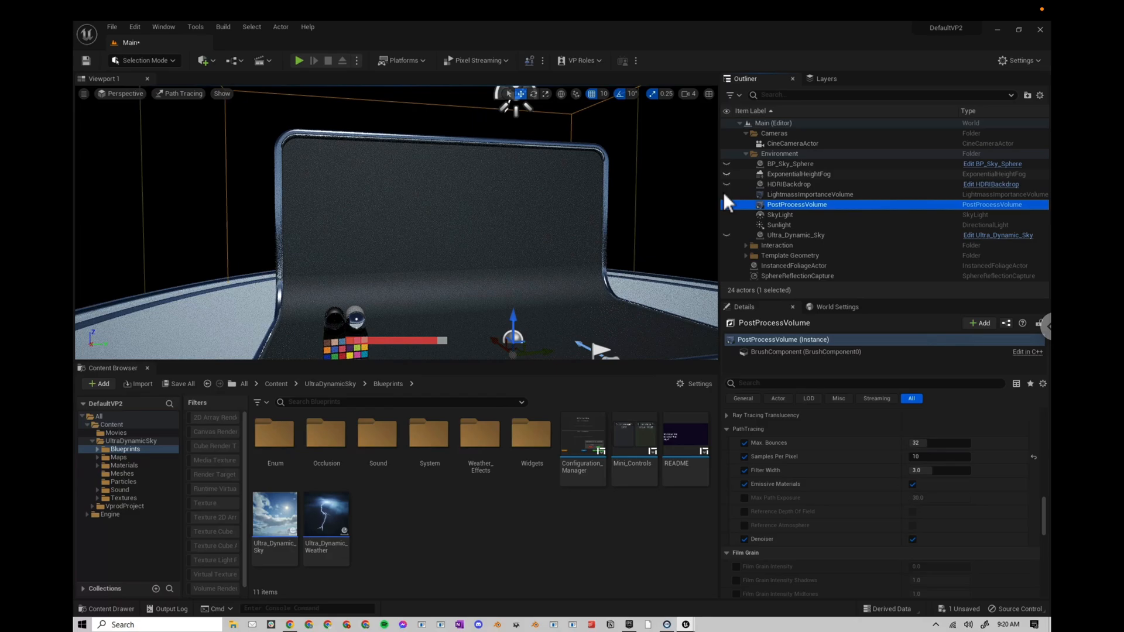
- Reveal the HDRI field-and-sky backdrop in the path-traced view and select the HDRIBackdrop
{"action": "left_click", "coordinate": [779, 225]}
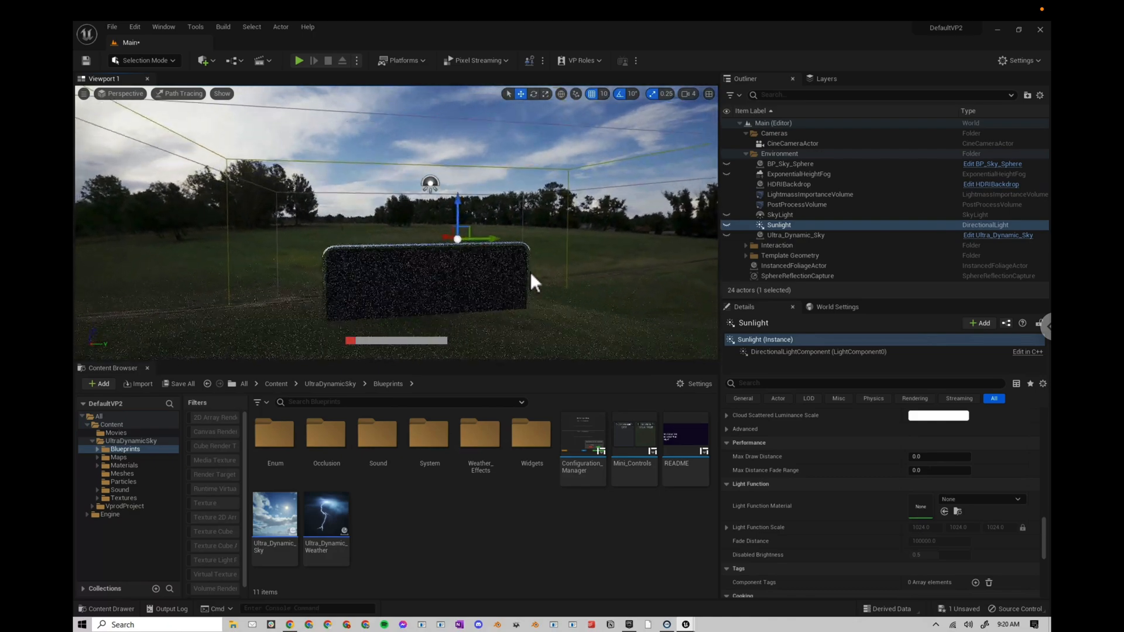
{"action": "left_click", "coordinate": [788, 184]}
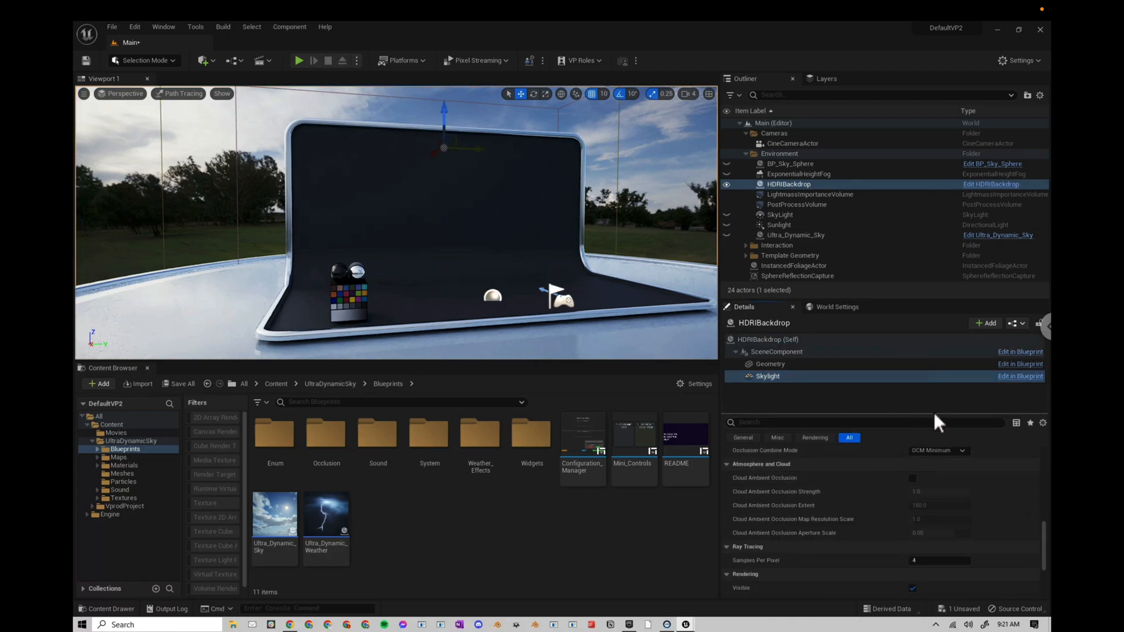
- Toggle the HDRI skylight's Affects World off to compare lighting, then leave it enabled
{"action": "type", "text": "aff"}
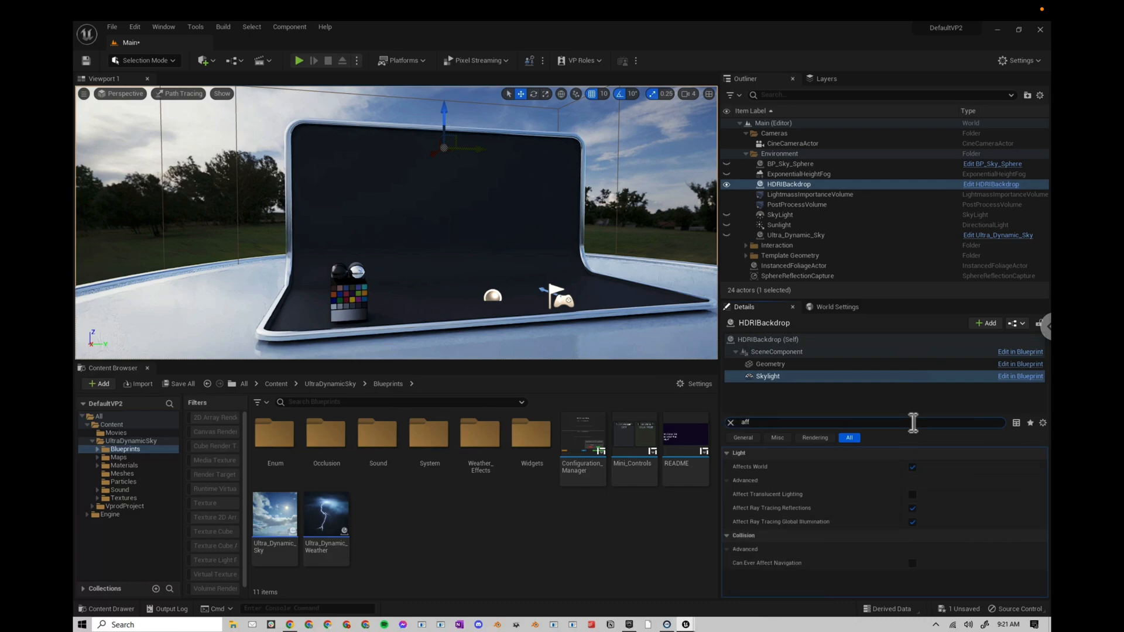
{"action": "left_click", "coordinate": [912, 467]}
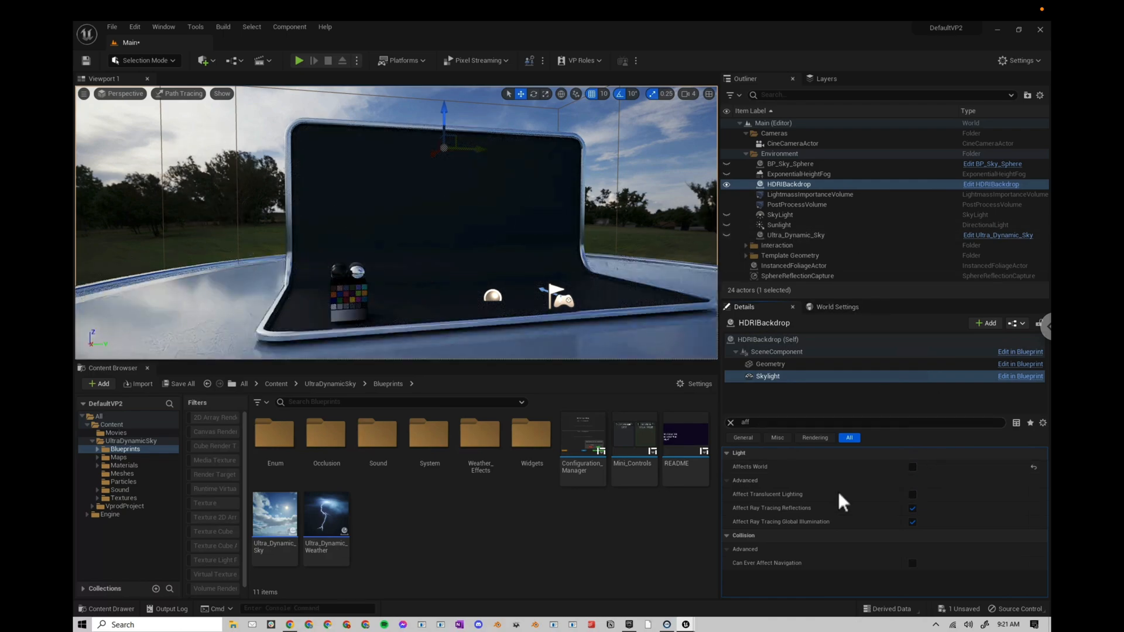
{"action": "mouse_move", "coordinate": [912, 467]}
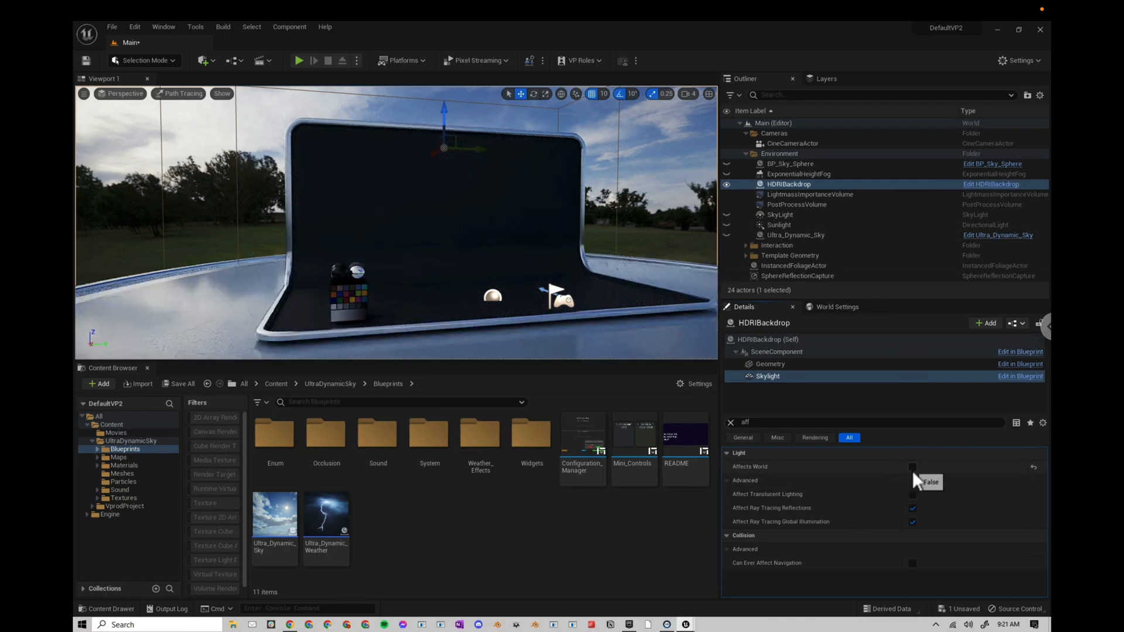
{"action": "left_click", "coordinate": [913, 467]}
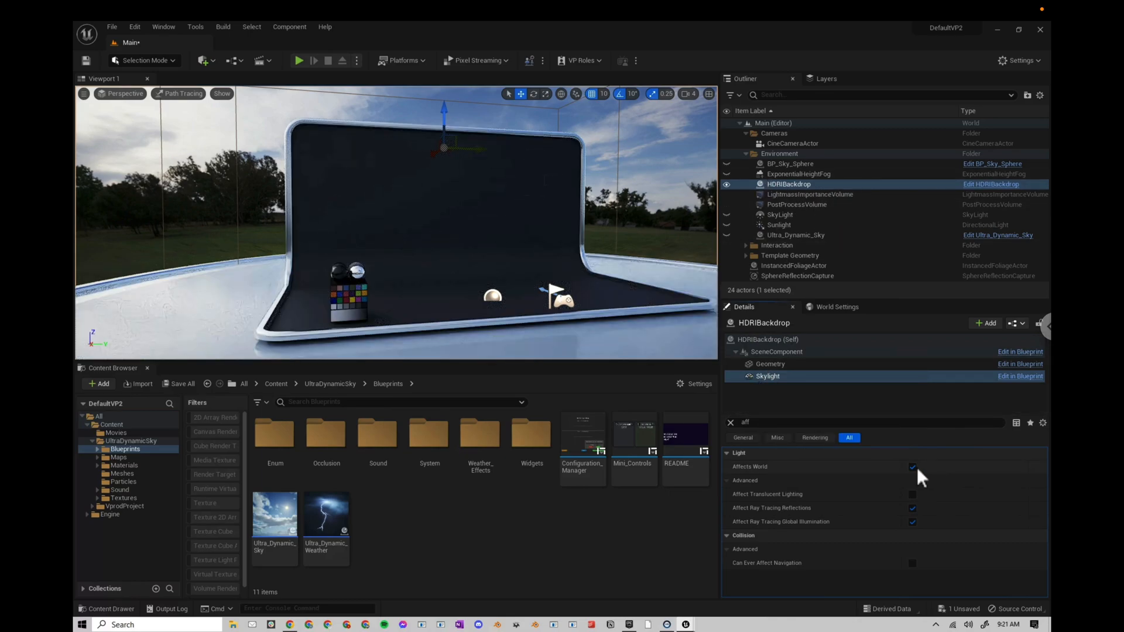
{"action": "left_click", "coordinate": [912, 467]}
{"action": "type", "text": "max path"}
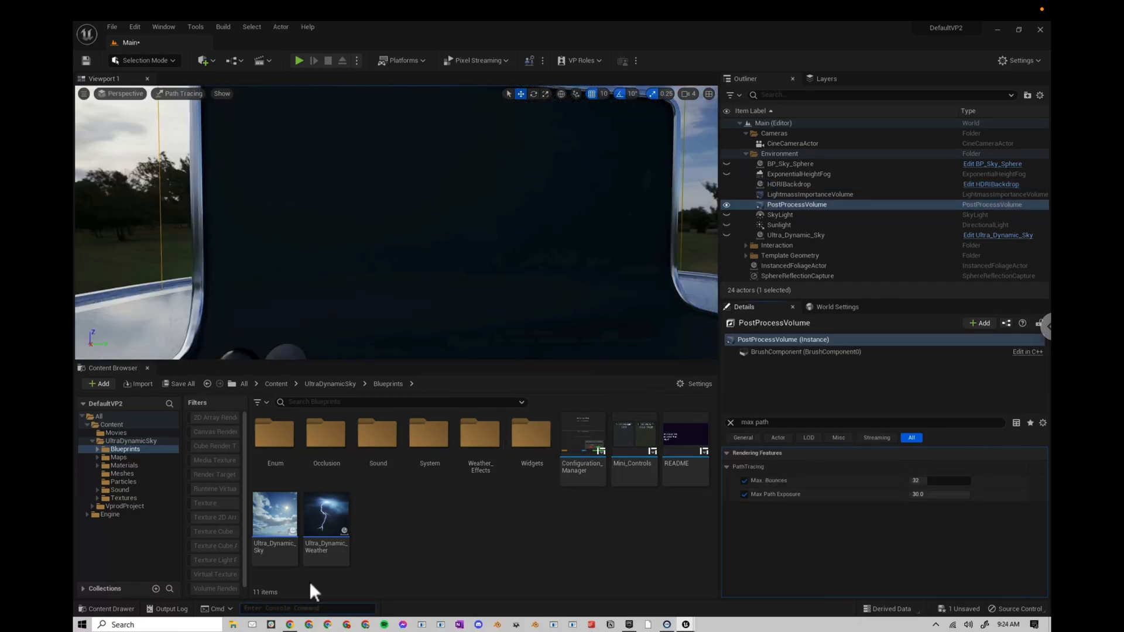
- Enter the console command r.Streaming.PoolSize = 8000 to enlarge the texture pool
{"action": "left_click", "coordinate": [301, 607]}
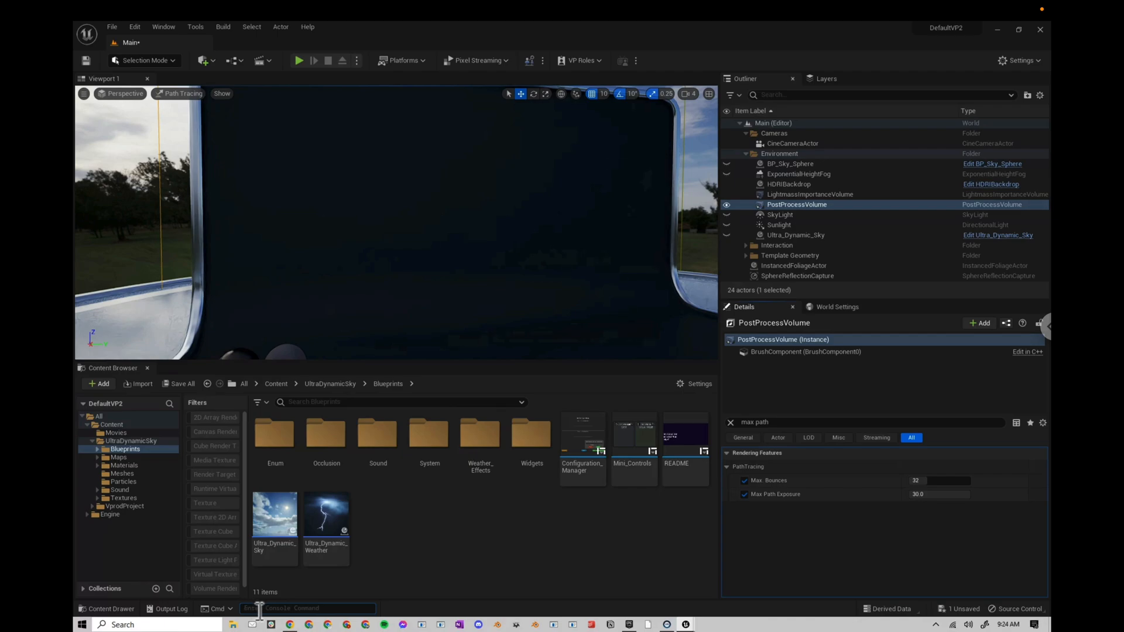
{"action": "type", "text": "r.Streaming.PoolSize = 8000"}
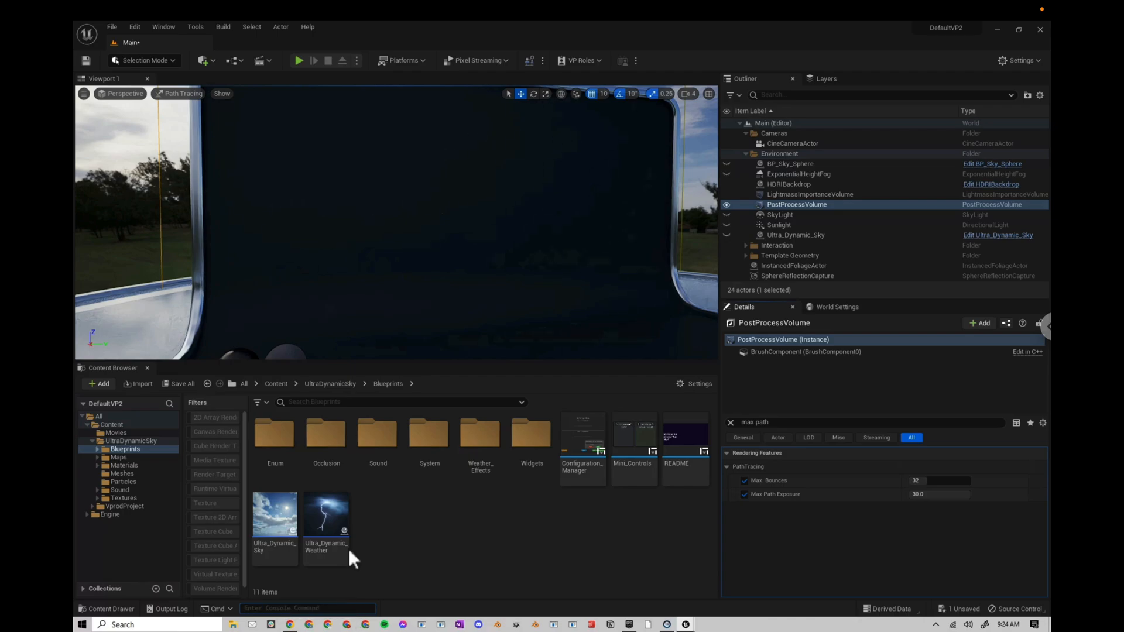
{"action": "mouse_move", "coordinate": [409, 355]}
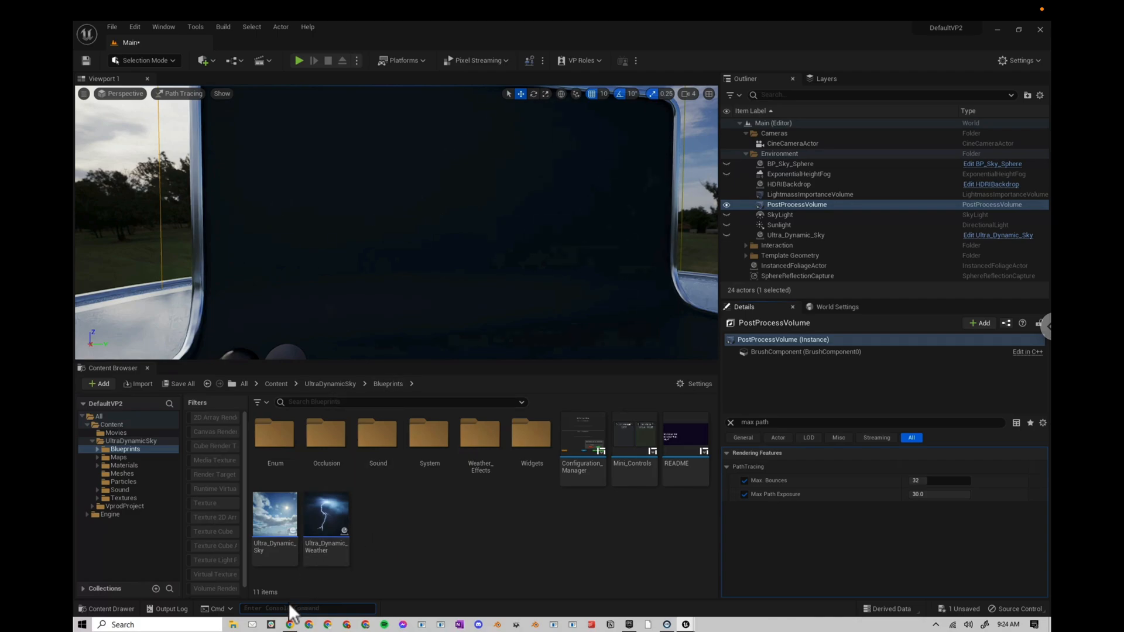
{"action": "mouse_move", "coordinate": [406, 579]}
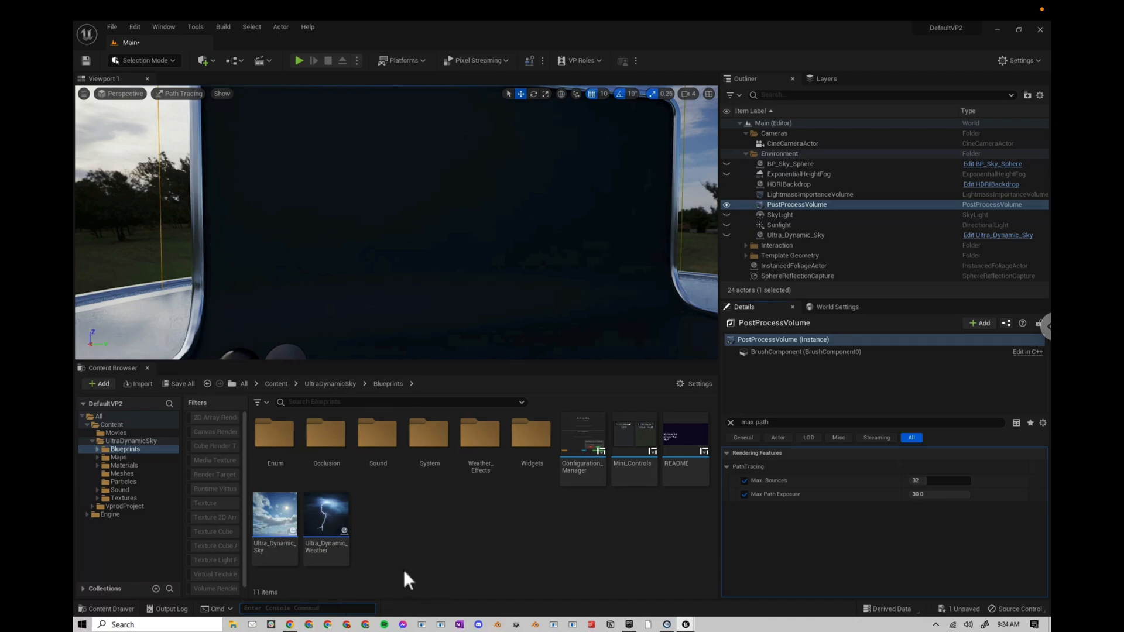